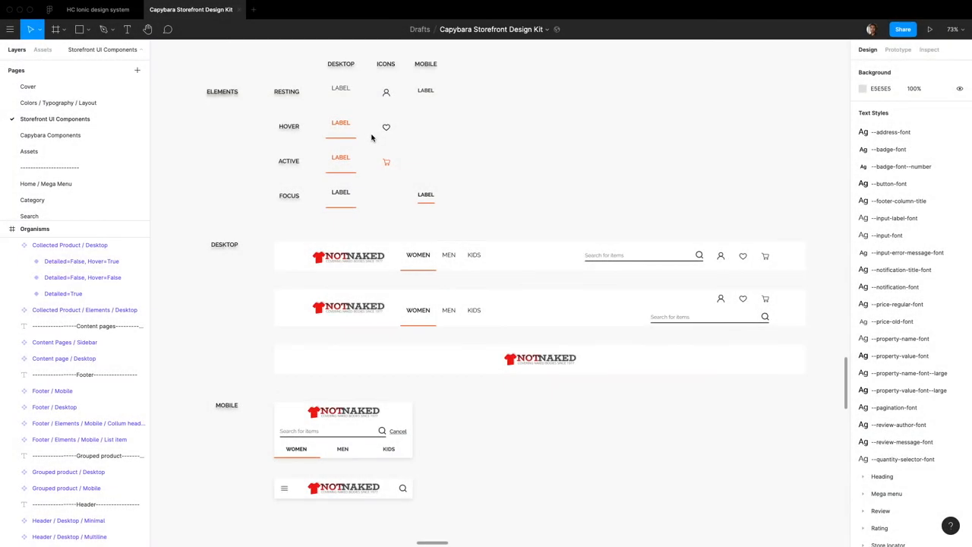
mouse_move(446, 36)
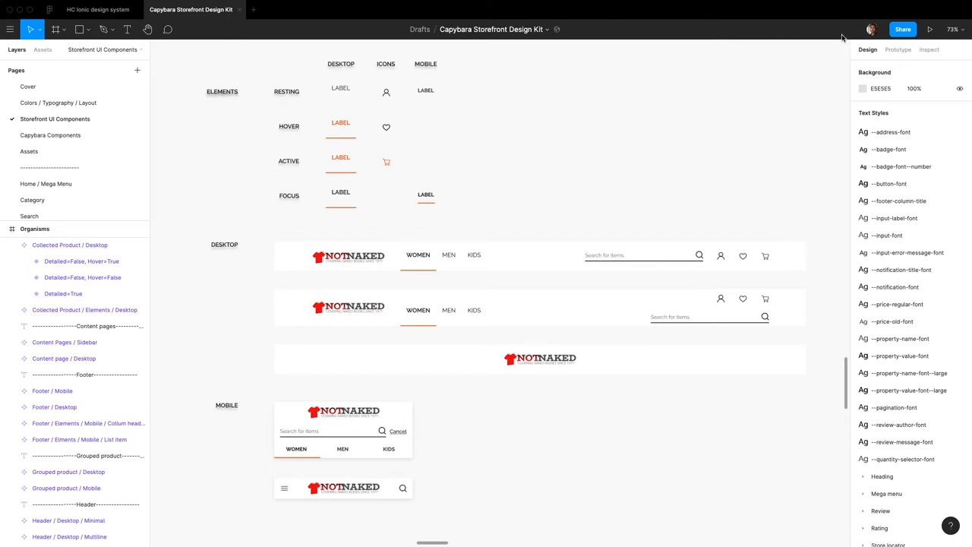
mouse_move(613, 163)
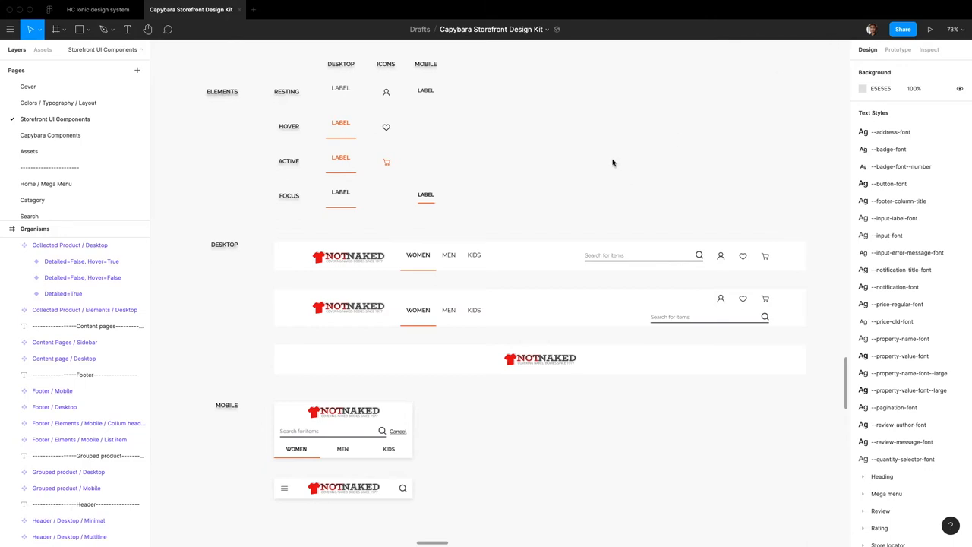
mouse_move(489, 251)
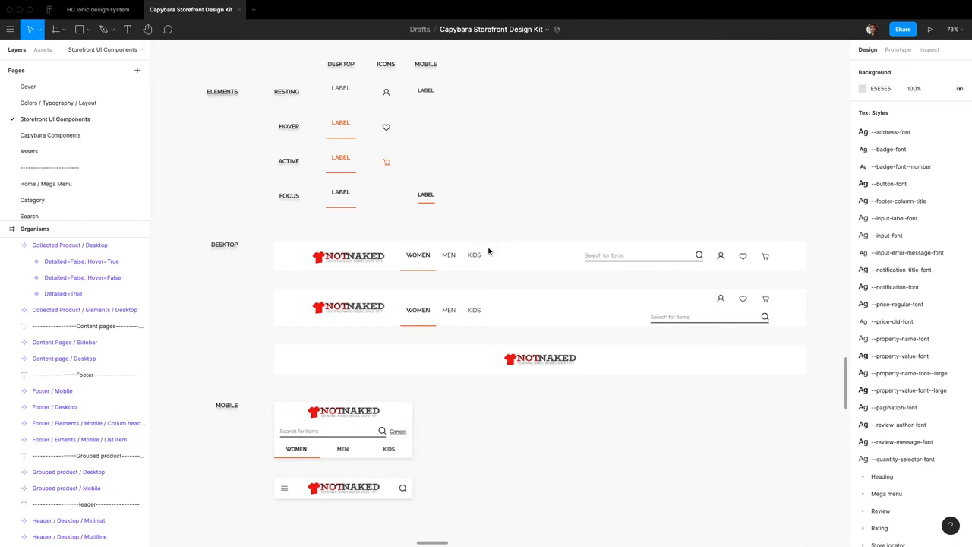
mouse_move(520, 192)
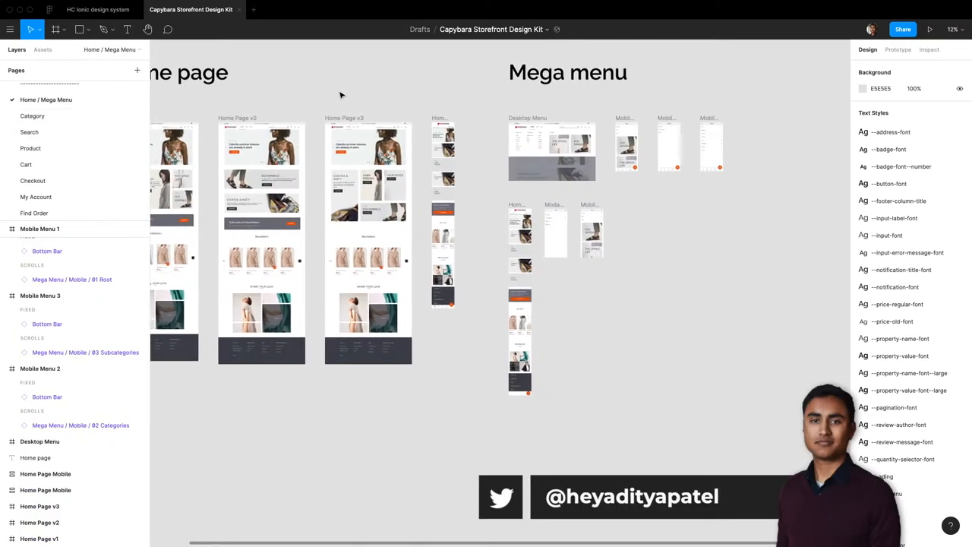
Search the Assets library for the header component after creating the Desktop frame
scroll("left", 3)
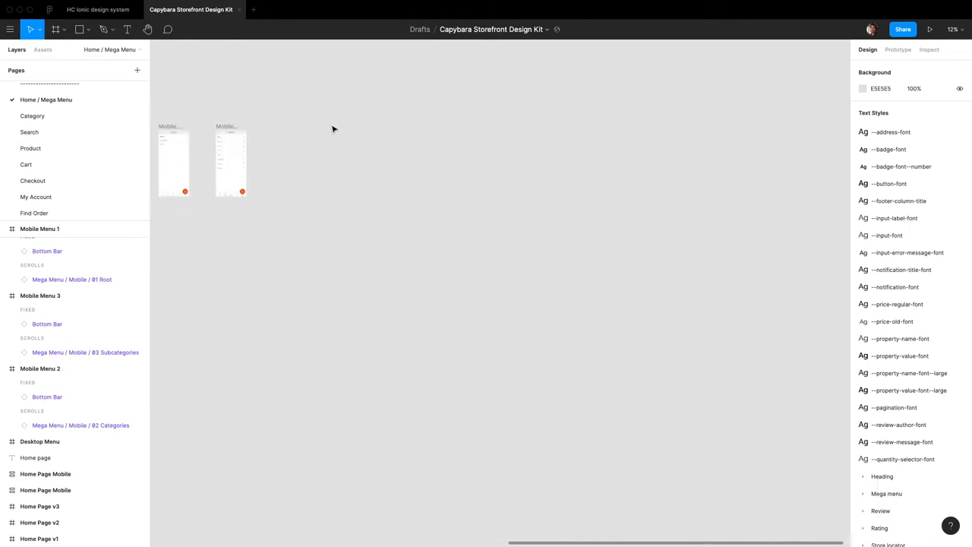
left_click(43, 49)
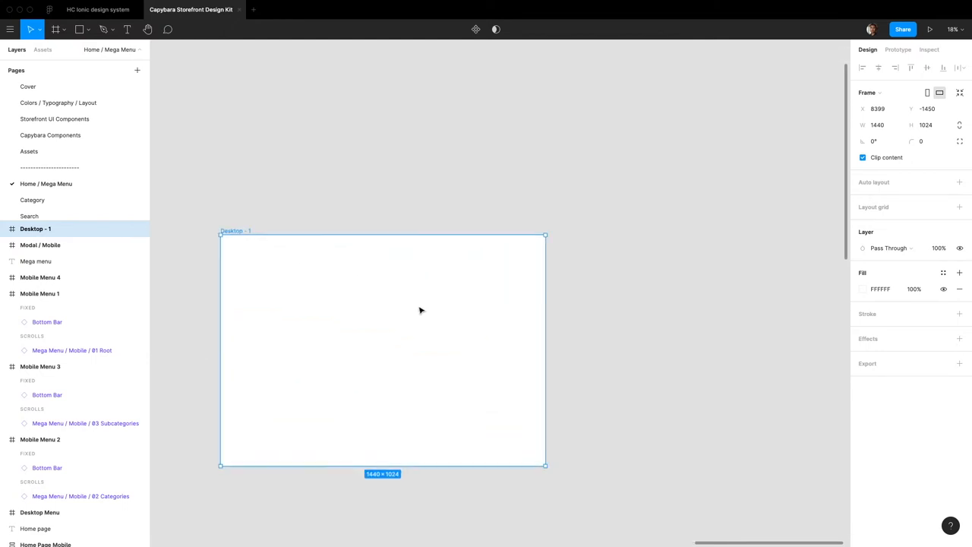
left_click(42, 49)
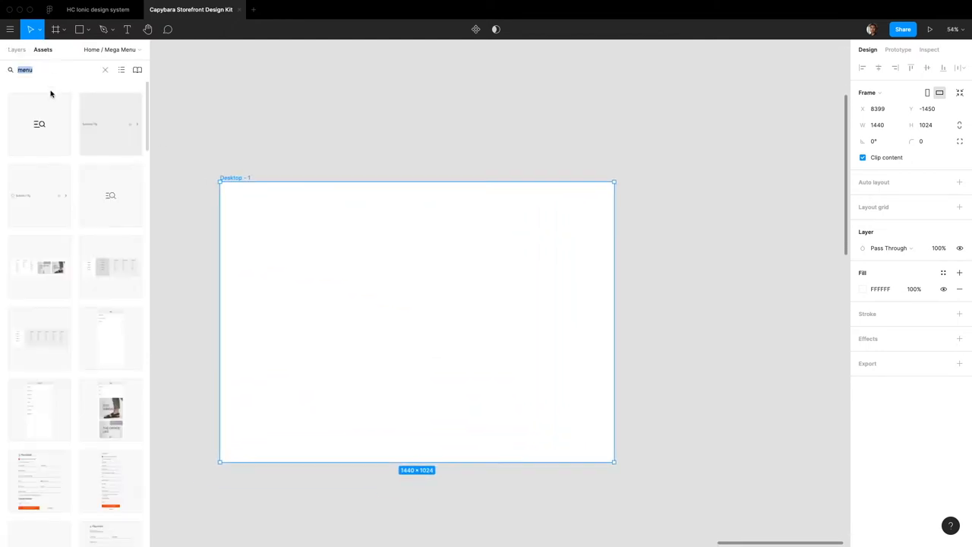
type("hedaer")
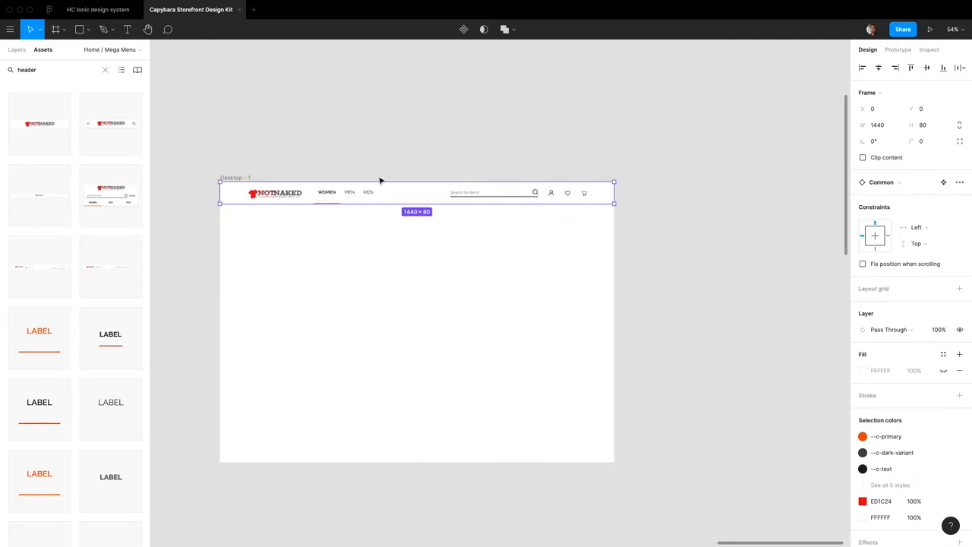
mouse_move(582, 193)
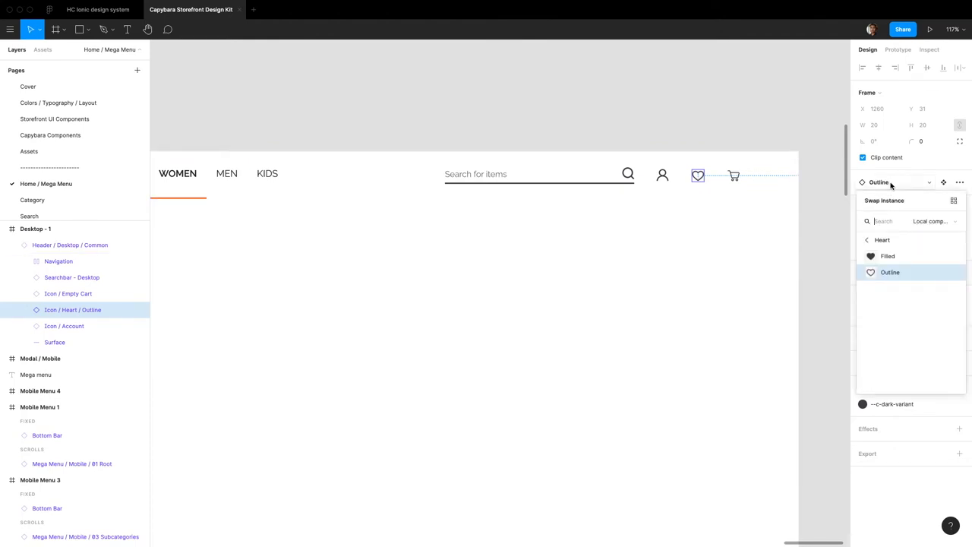
Swap the header's heart icon instance for Icon / Marker and select the new marker in Layers
type("mark")
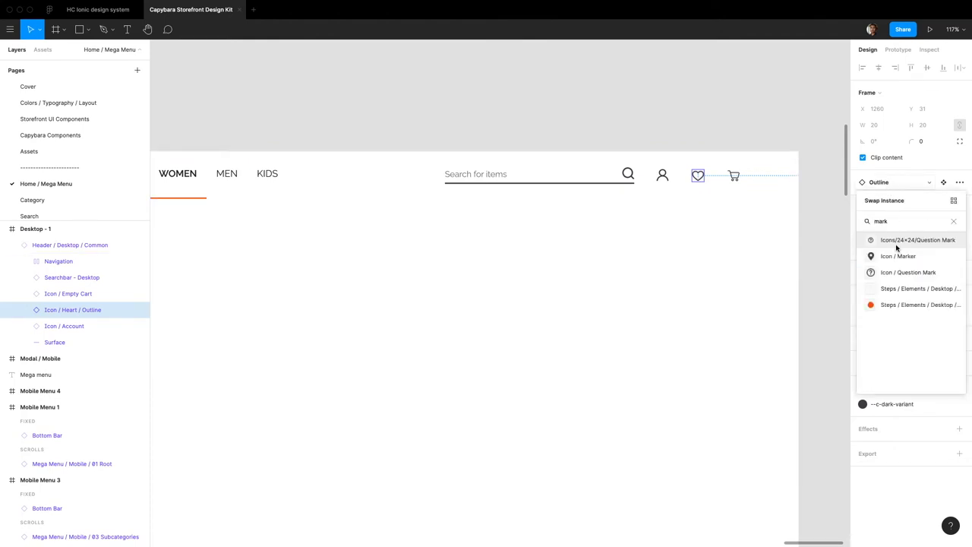
left_click(898, 256)
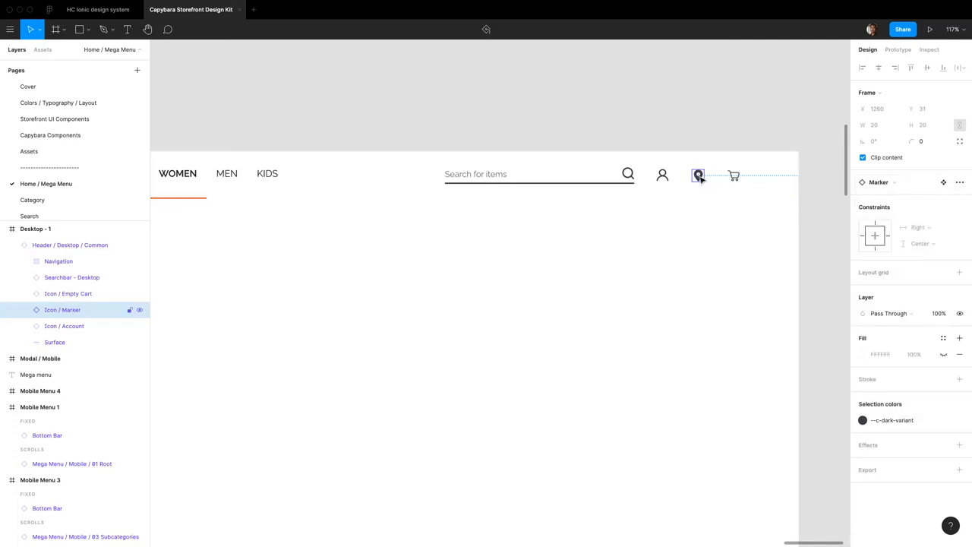
left_click(140, 310)
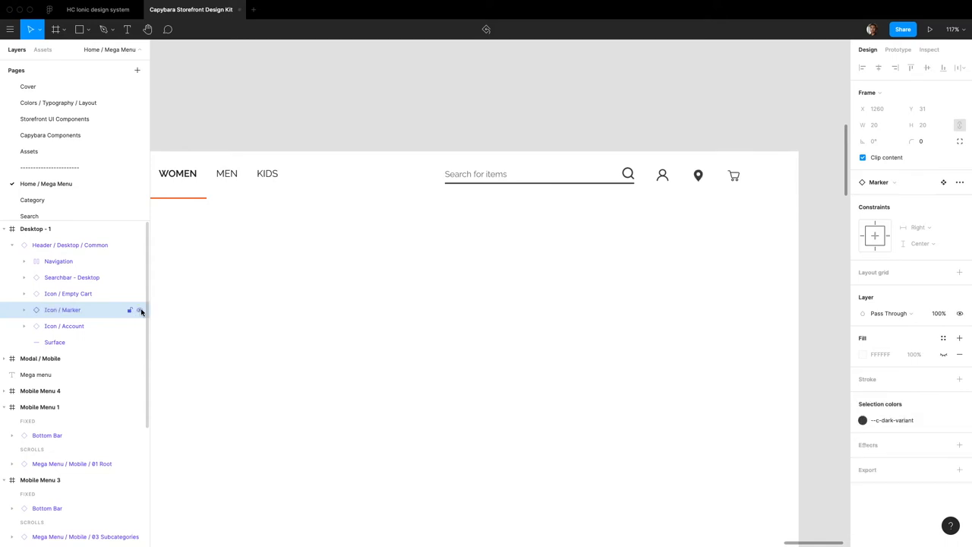
left_click(71, 277)
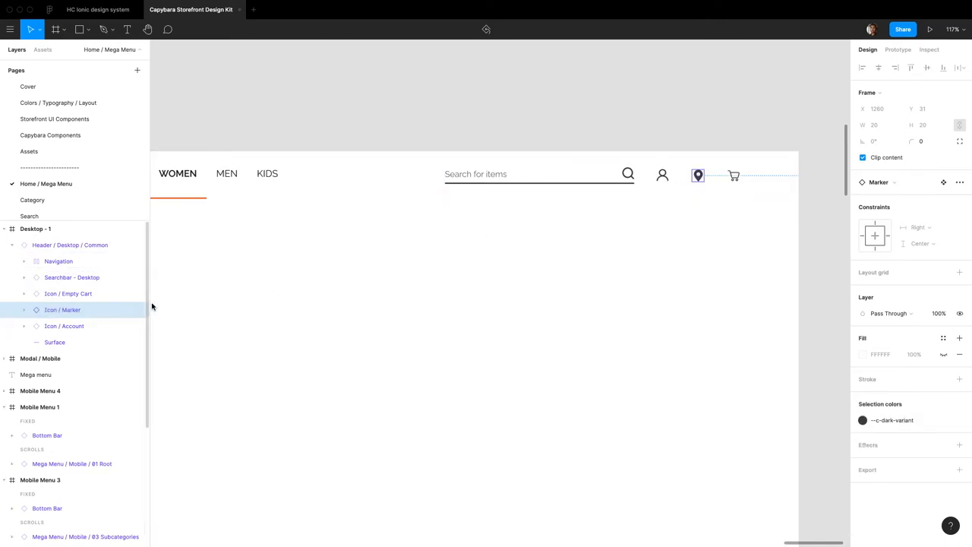
left_click(70, 245)
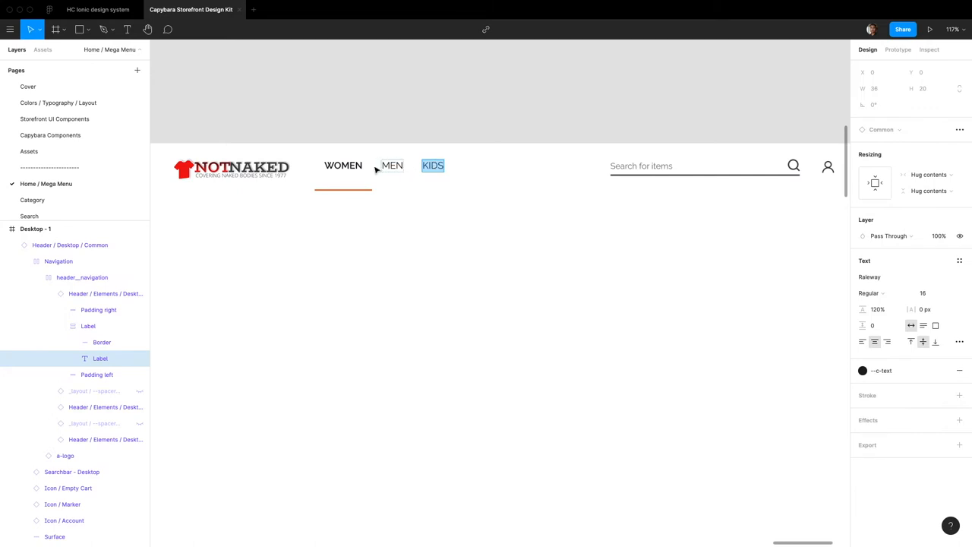
Retype the navigation labels as NIKE, REEBOK and PUMA, then deselect
left_click(392, 165)
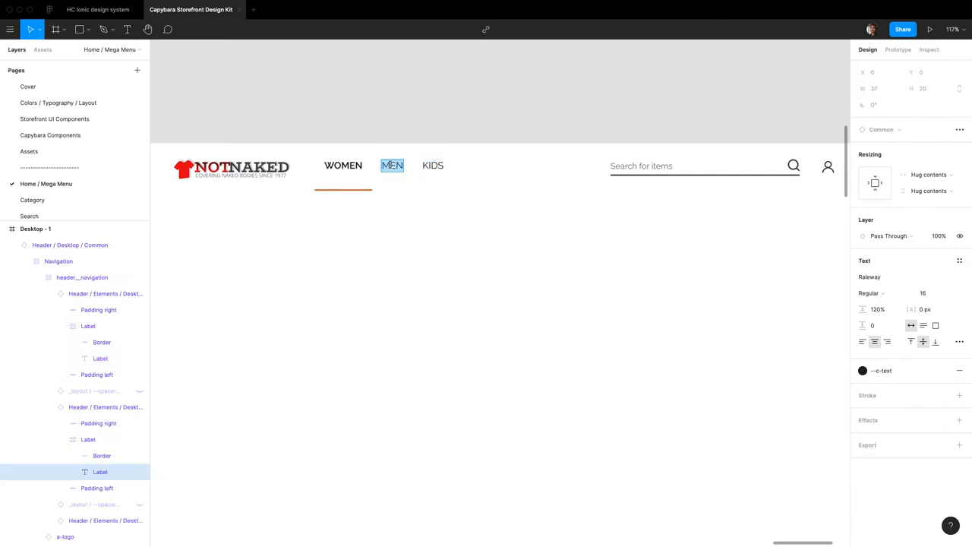
left_click(342, 164)
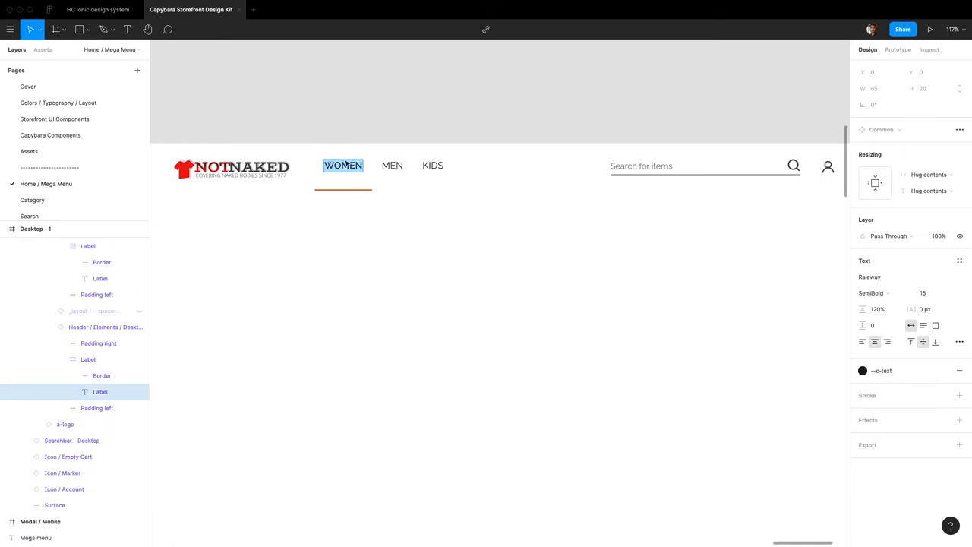
mouse_move(419, 155)
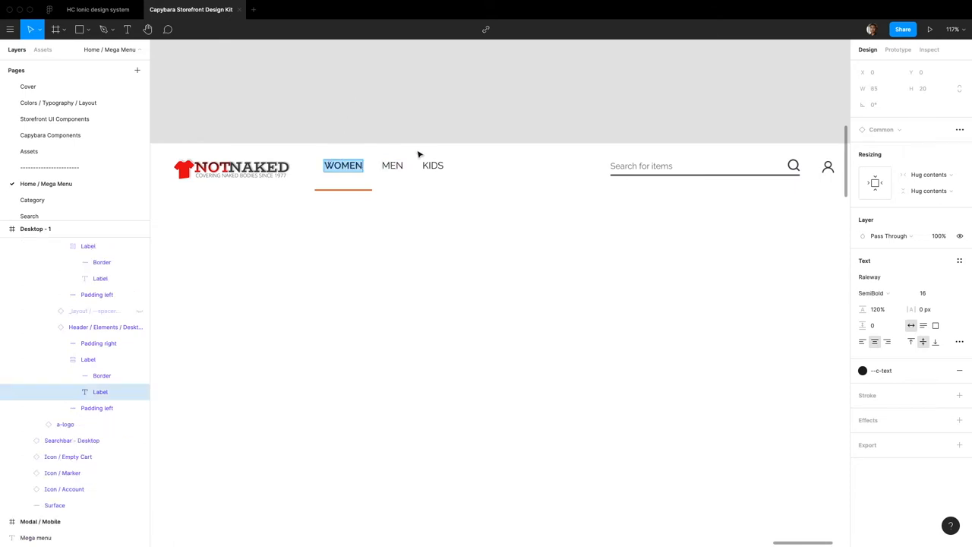
mouse_move(342, 154)
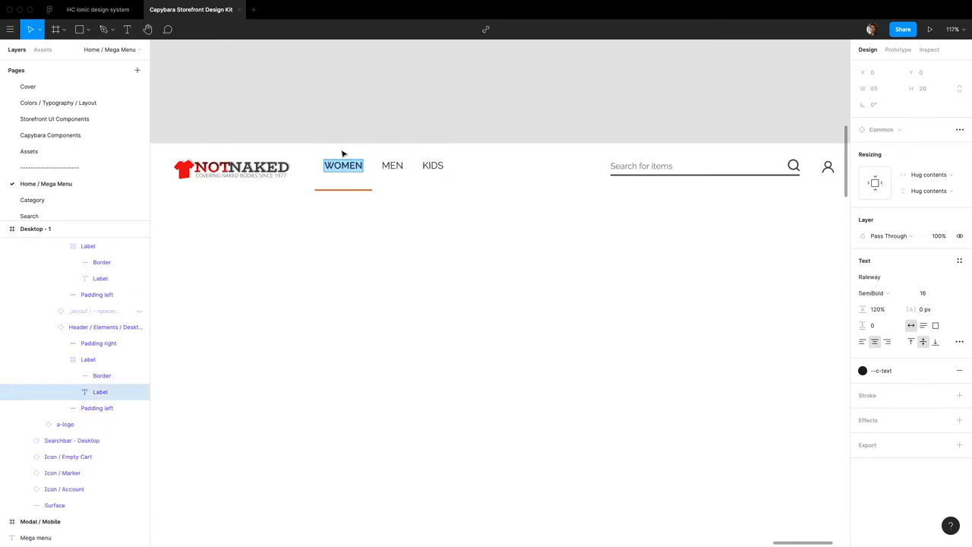
mouse_move(691, 157)
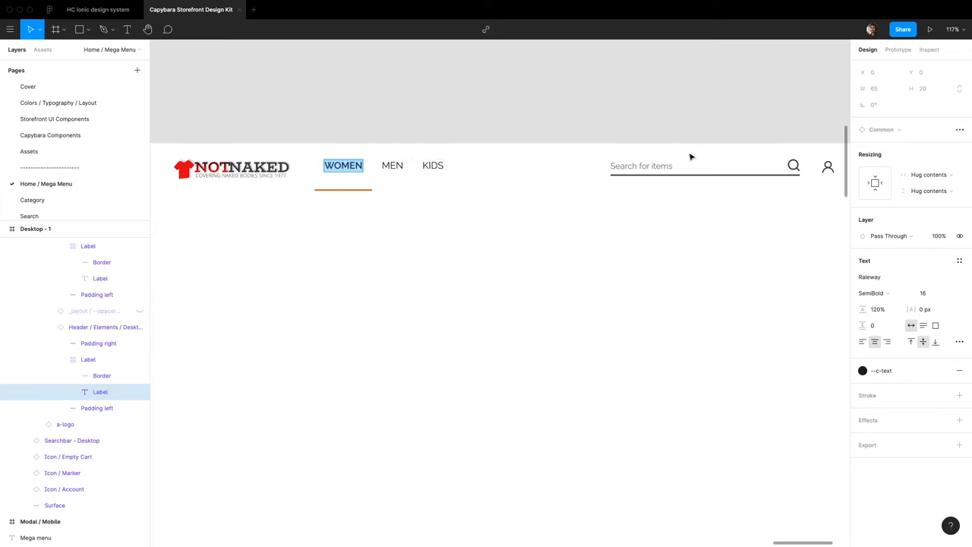
mouse_move(343, 160)
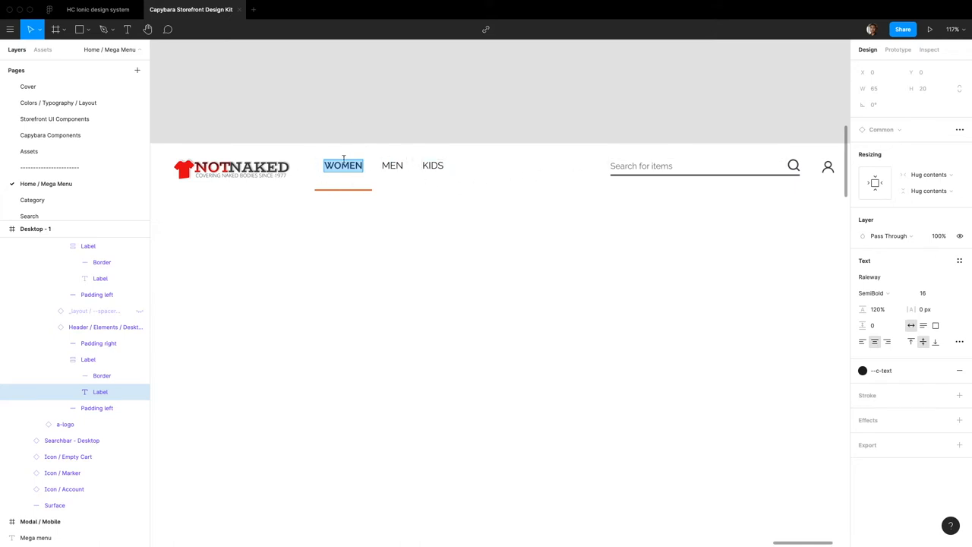
type("NIKE")
left_click(392, 165)
type("REEBOK")
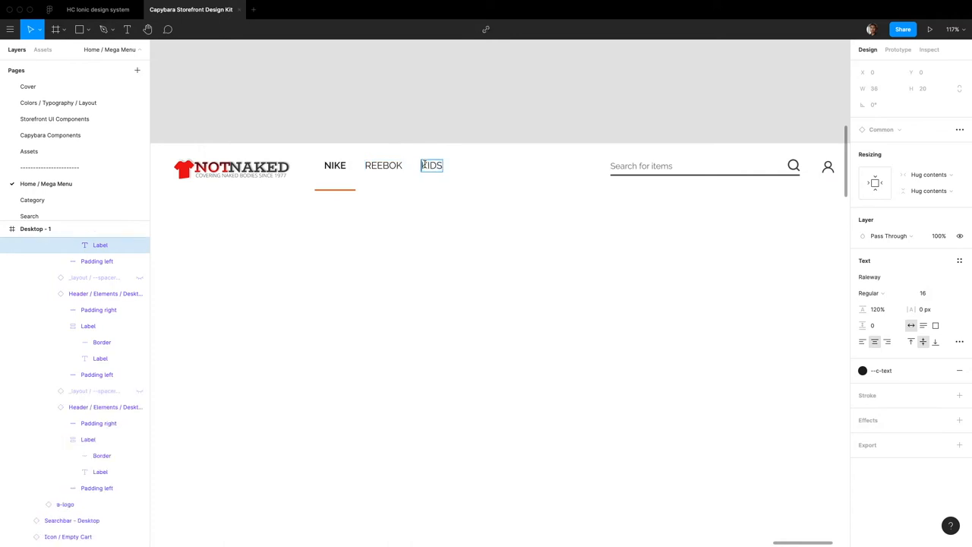
type("PUMA")
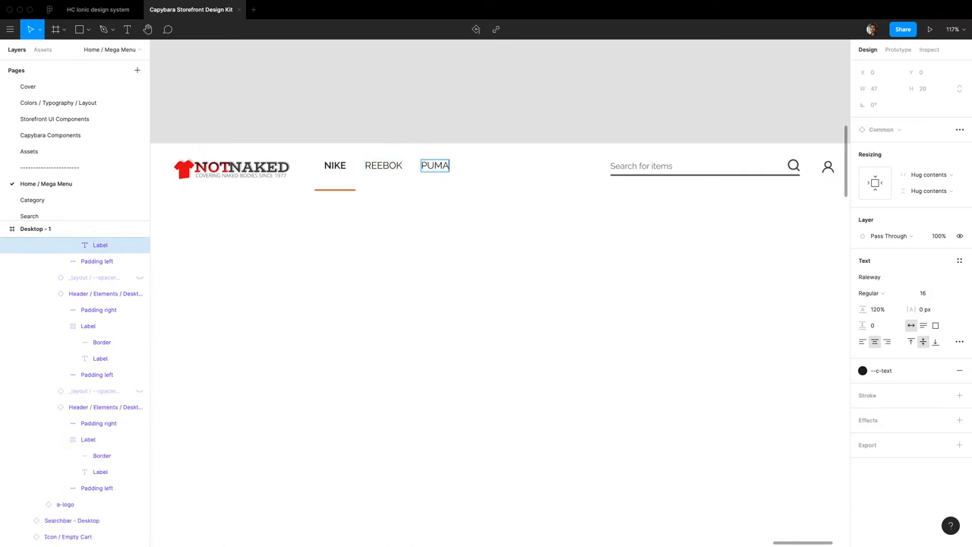
left_click(474, 173)
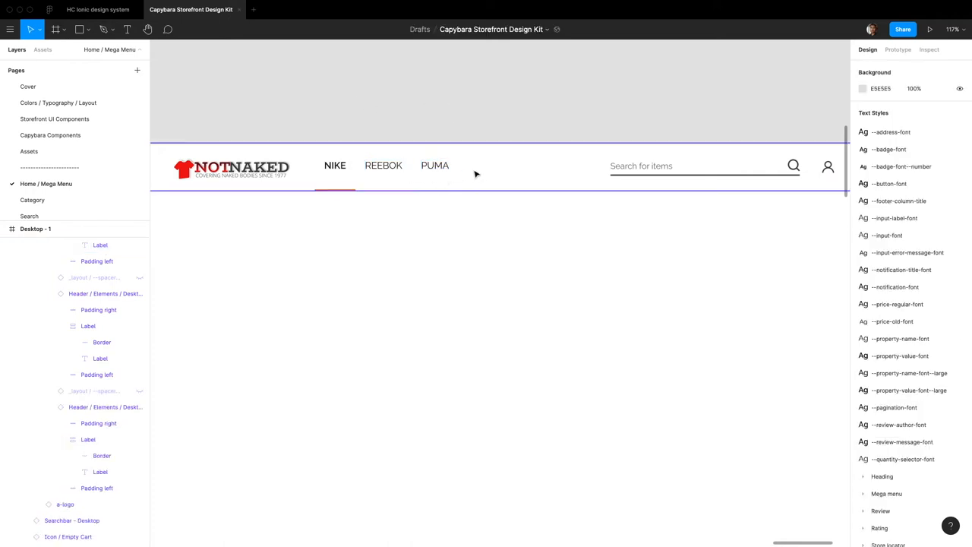
mouse_move(318, 166)
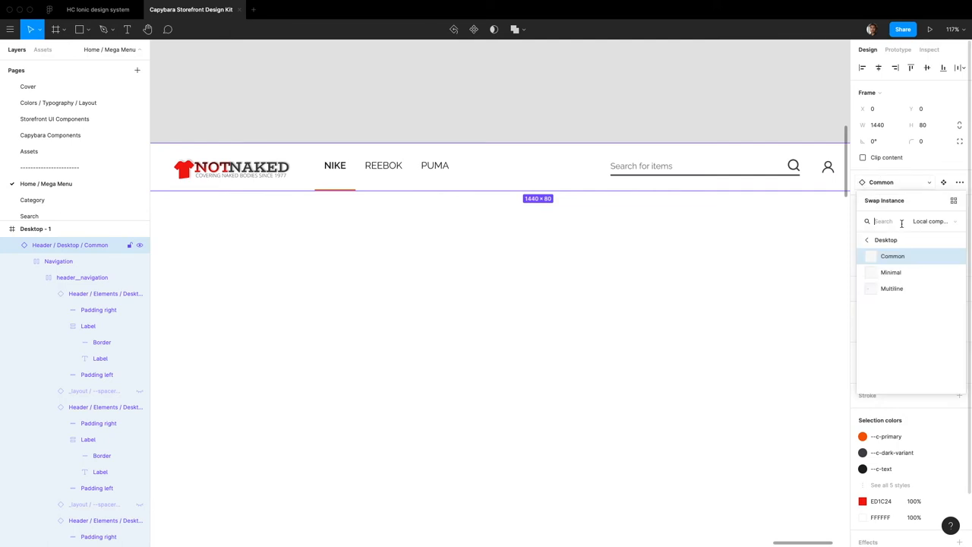
Try the Multiline header variant and inspect the brand items and _layout spacers inside header__navigation
left_click(891, 288)
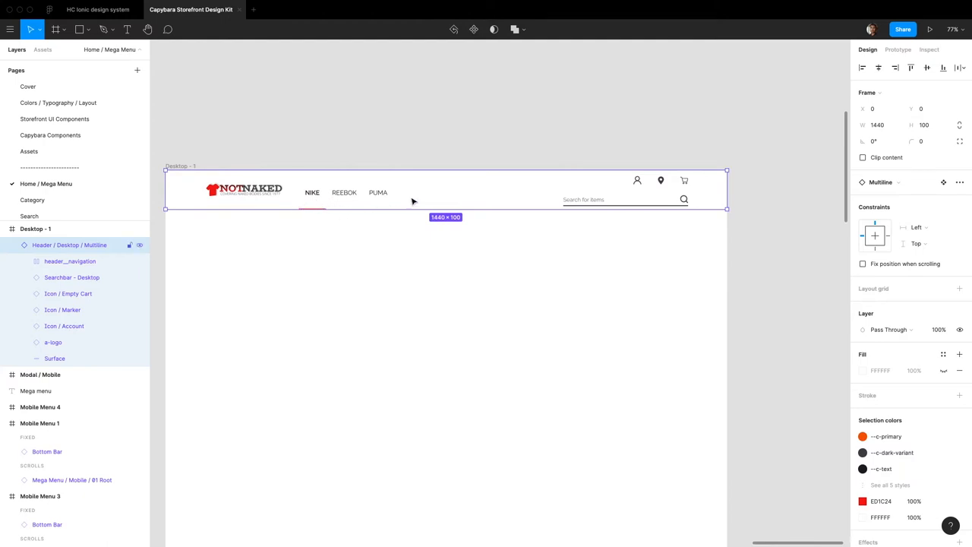
mouse_move(910, 260)
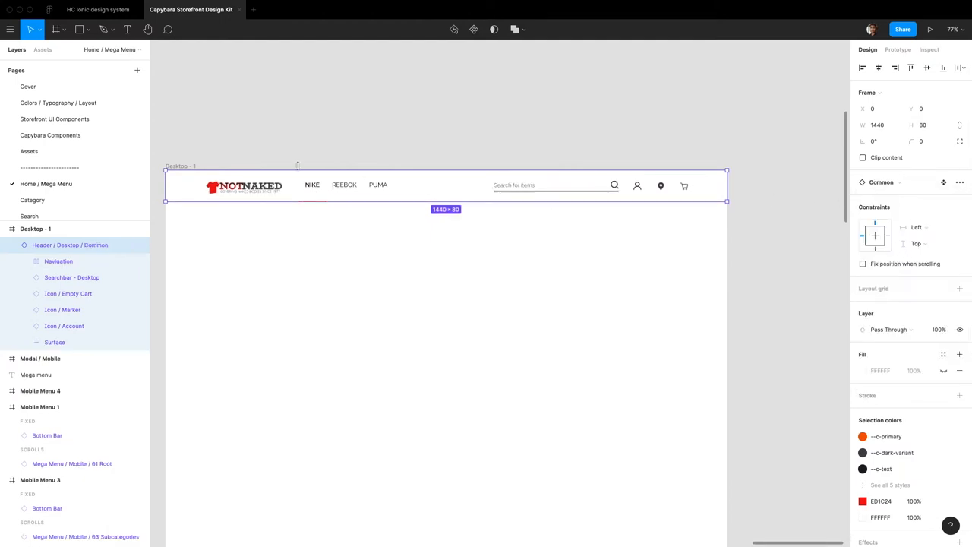
left_click(59, 261)
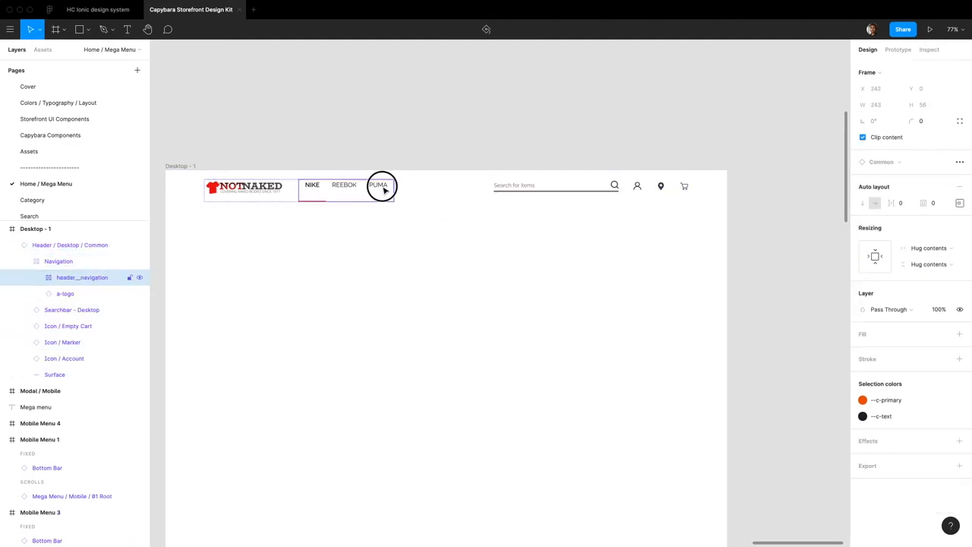
left_click(378, 184)
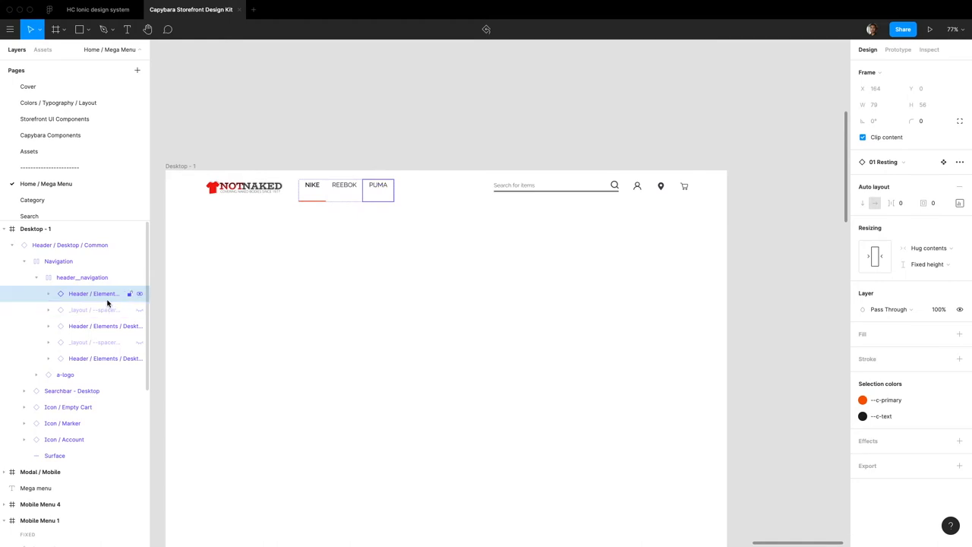
left_click(94, 341)
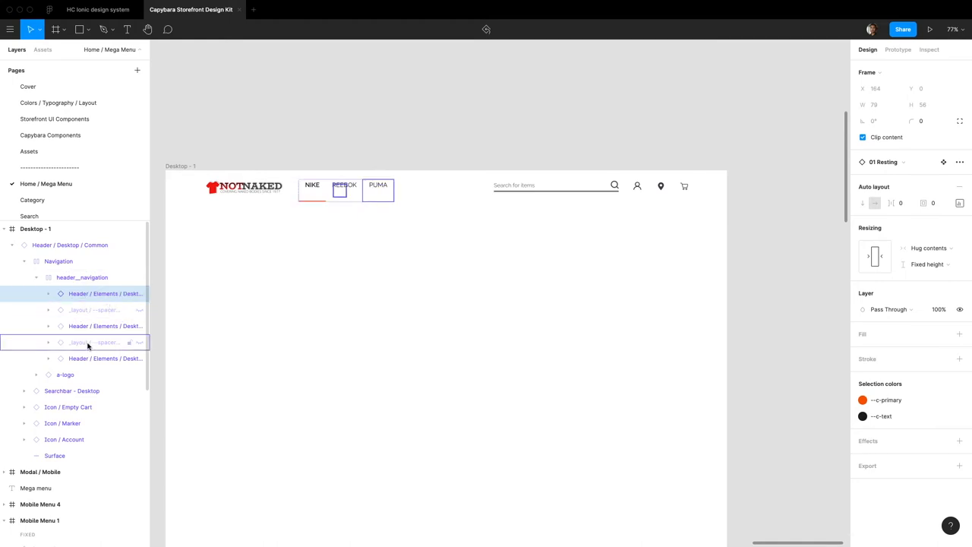
left_click(82, 277)
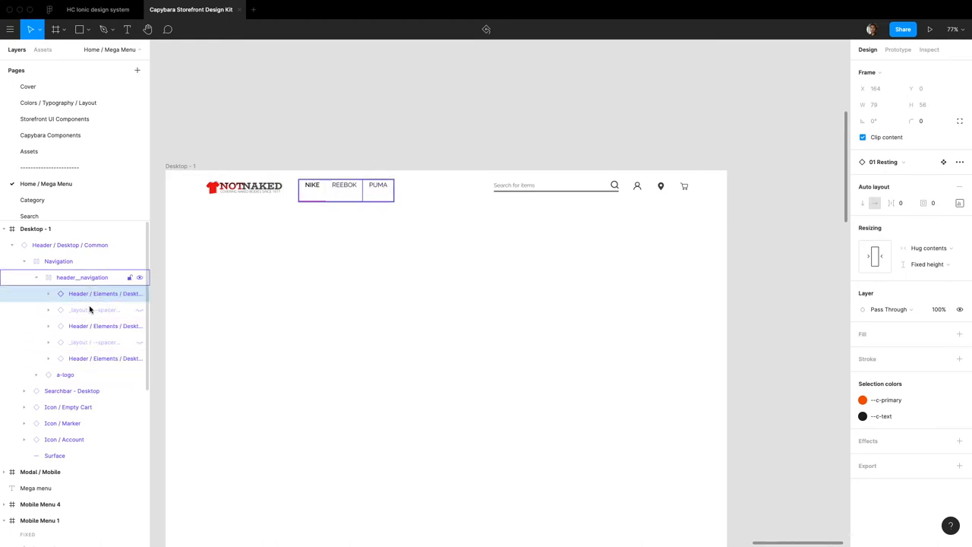
left_click(105, 294)
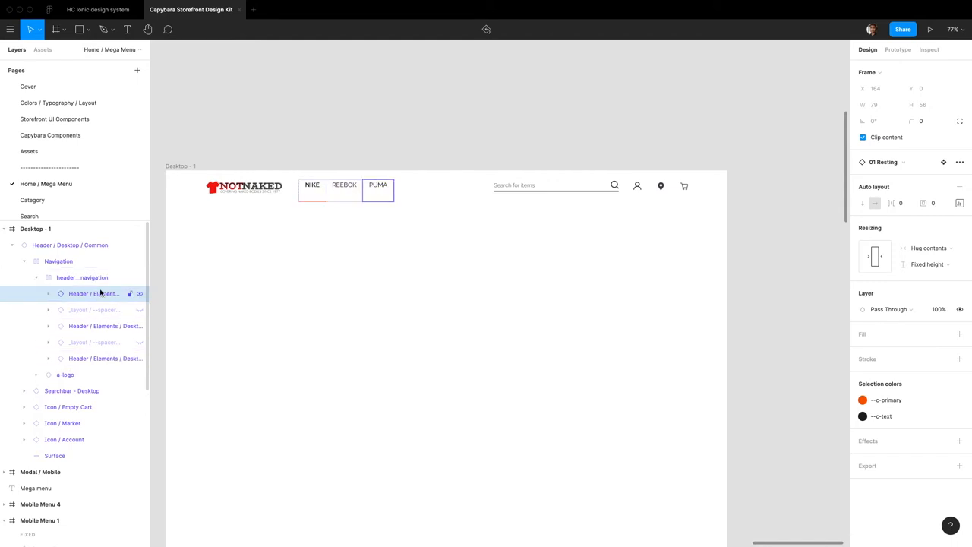
left_click(70, 244)
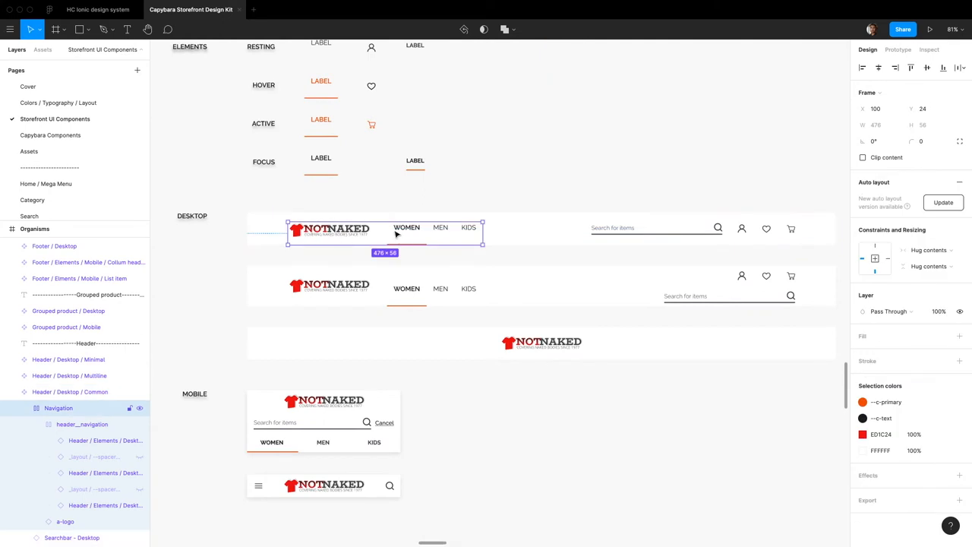
mouse_move(438, 234)
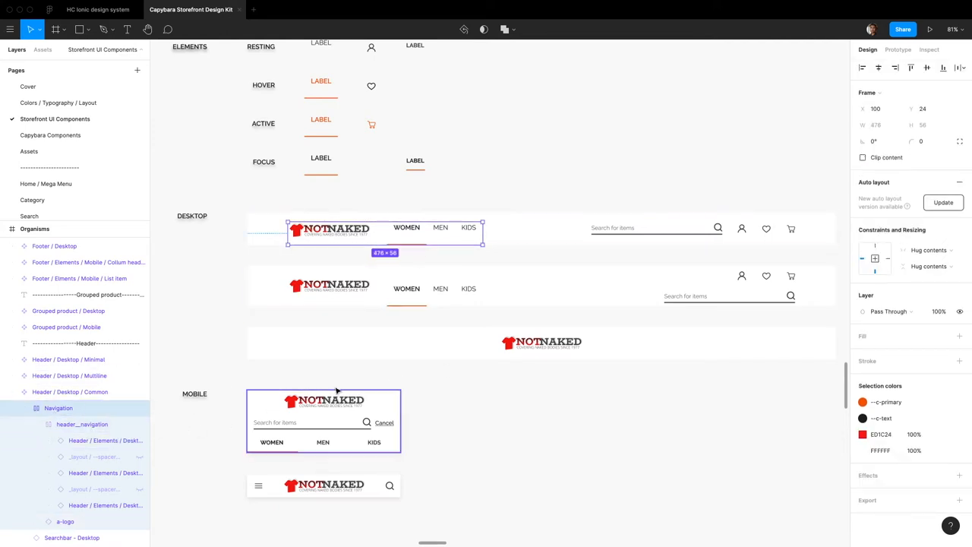
Update the Navigation group's auto layout and reselect the header navigation group
left_click(942, 202)
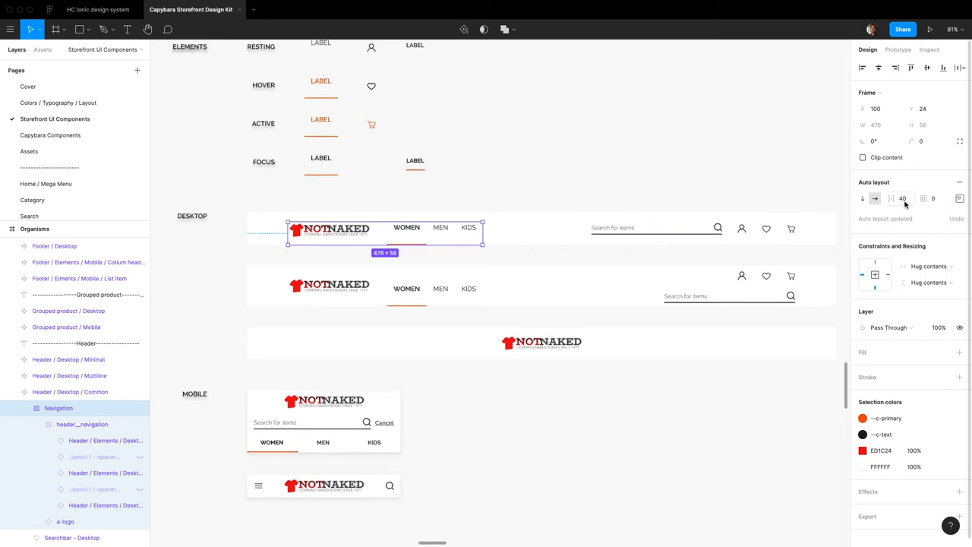
mouse_move(902, 199)
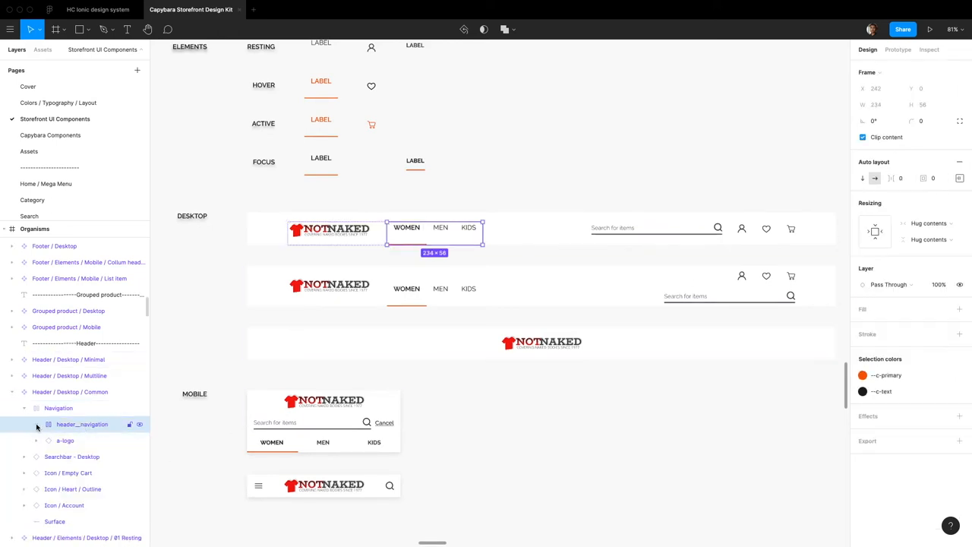
left_click(58, 407)
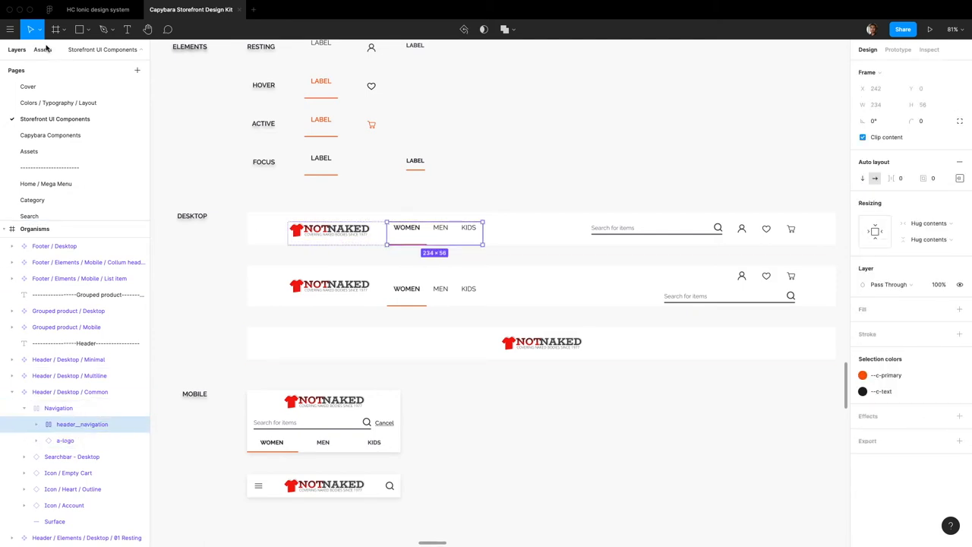
Drop a spacer from Assets between the logo and links and swap it to --spacer-xl
left_click(42, 50)
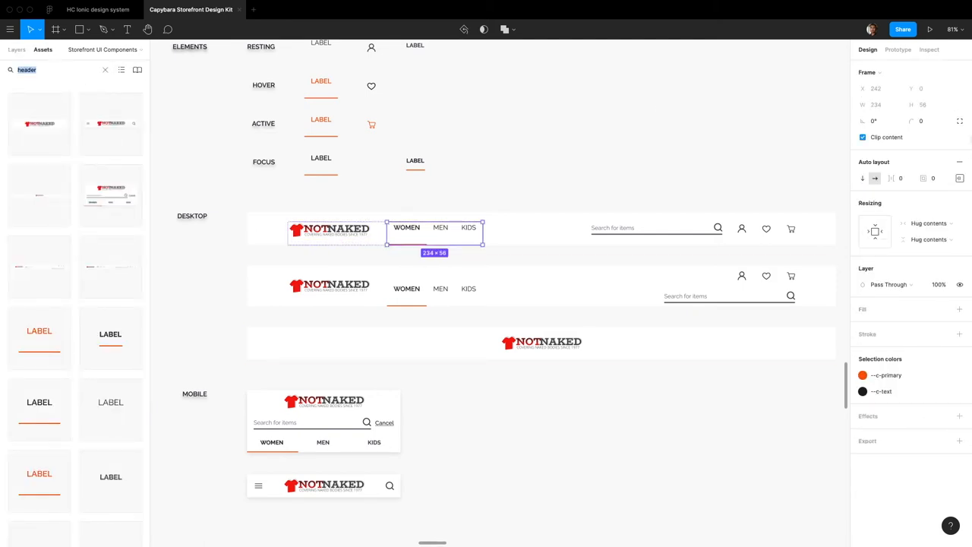
left_click(329, 230)
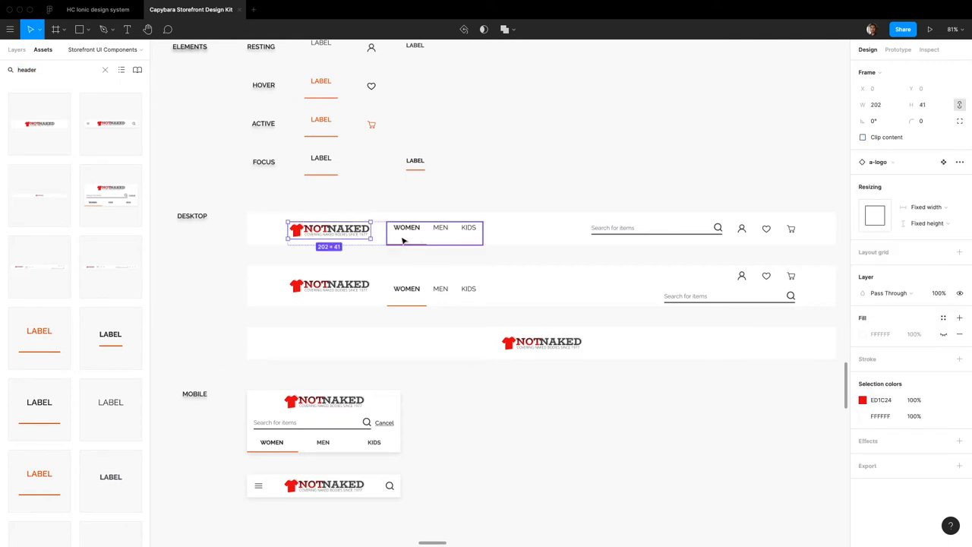
left_click(421, 233)
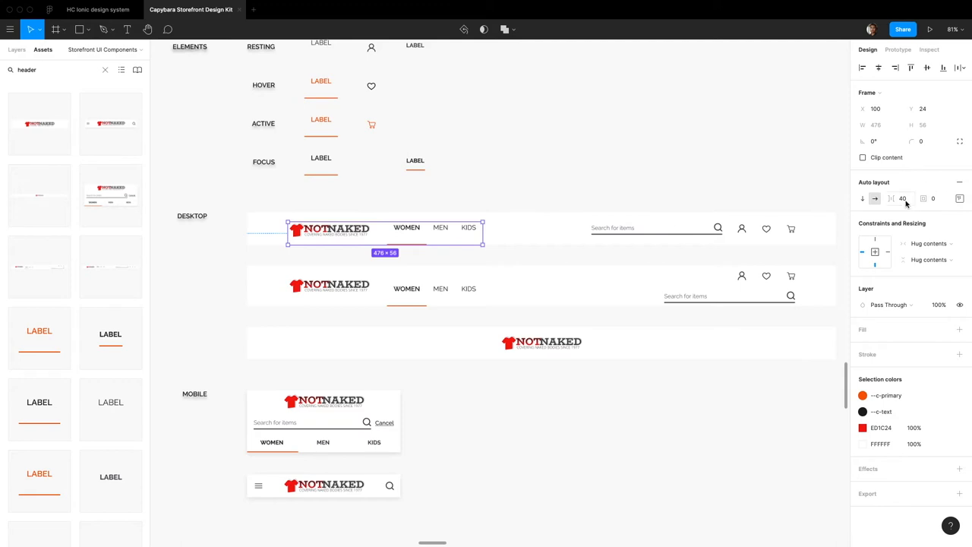
mouse_move(60, 125)
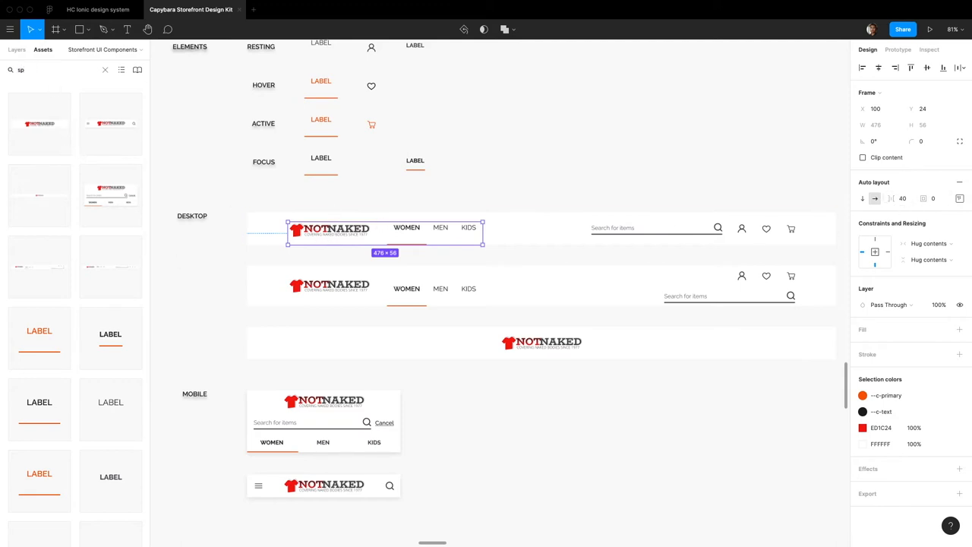
type("spacer lg")
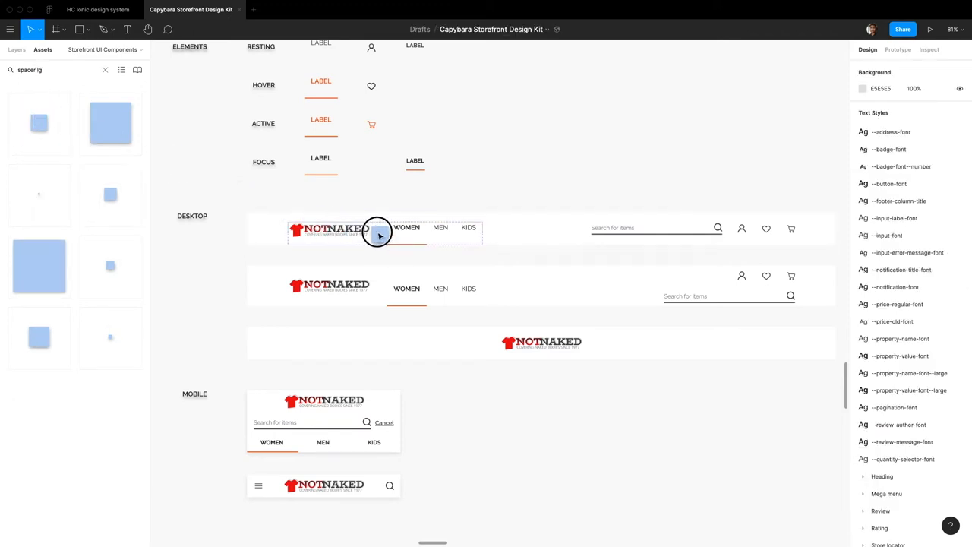
left_click(393, 232)
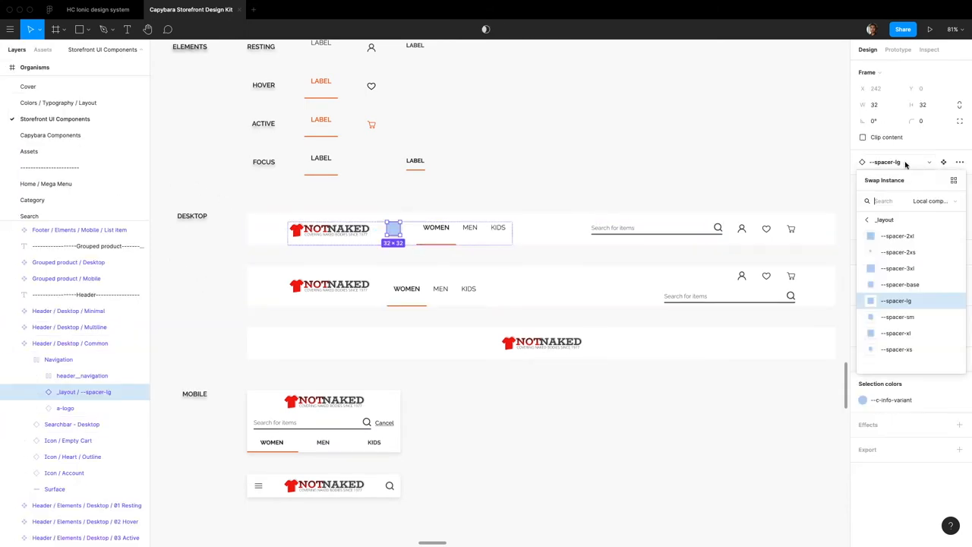
left_click(896, 333)
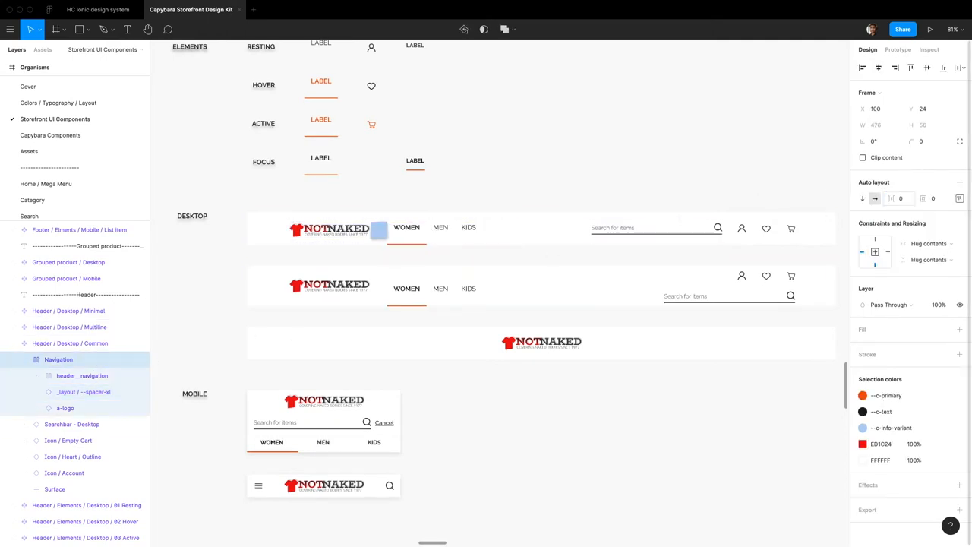
left_click(82, 375)
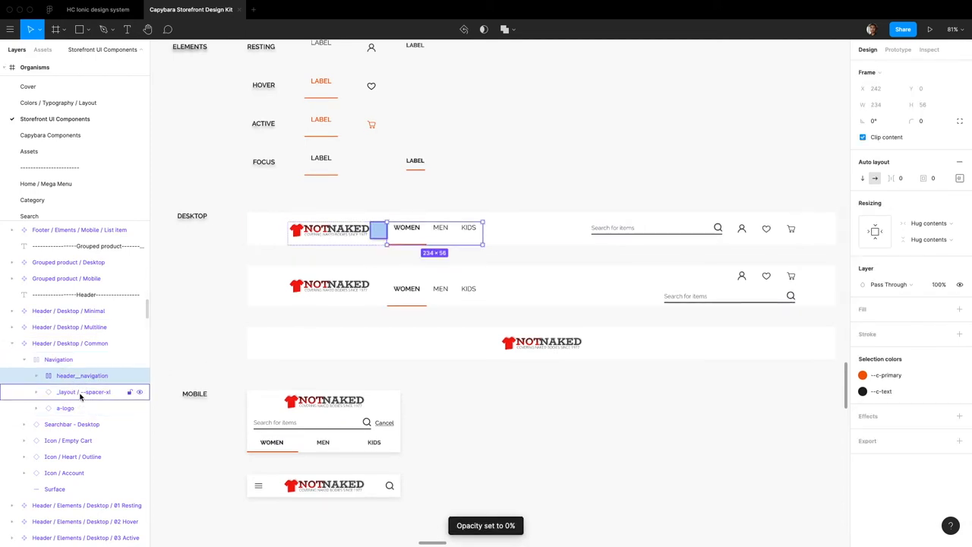
left_click(58, 359)
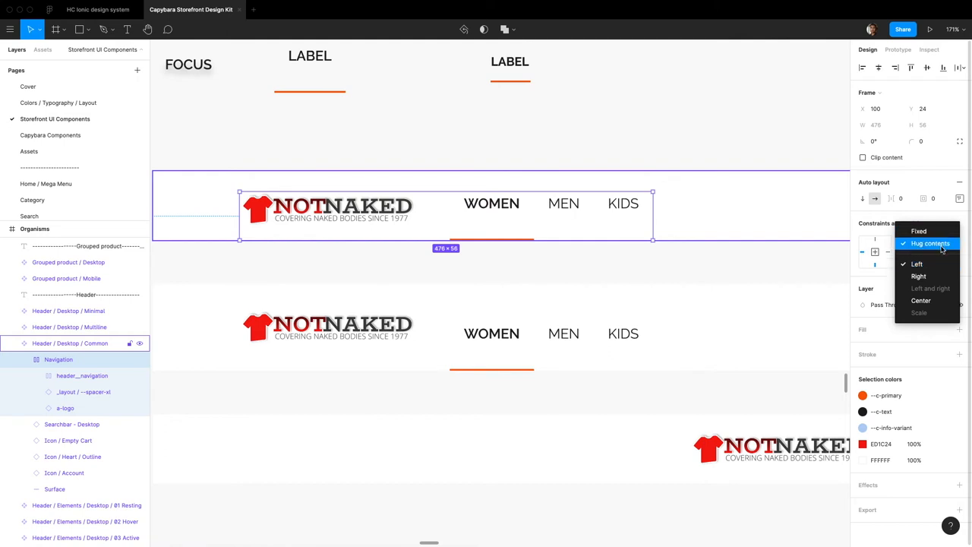
mouse_move(918, 275)
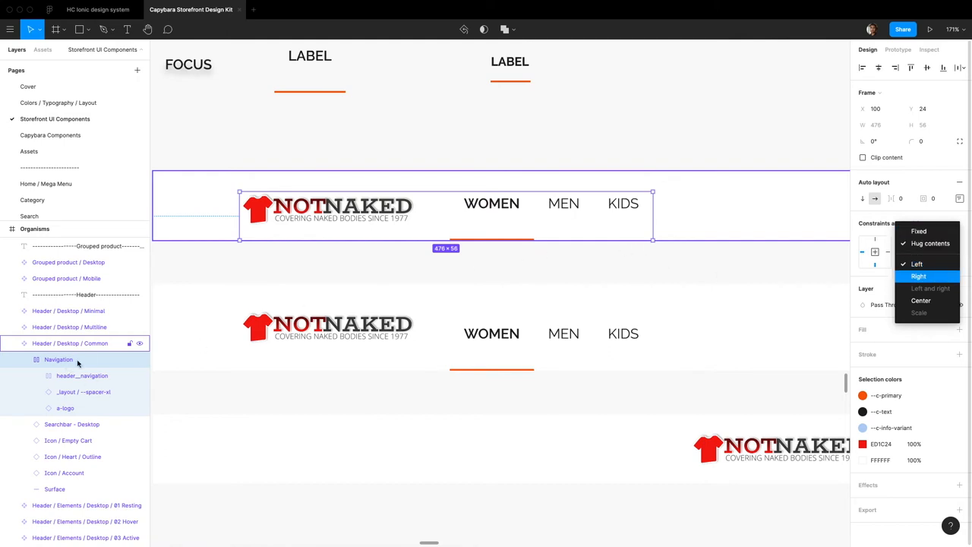
left_click(64, 407)
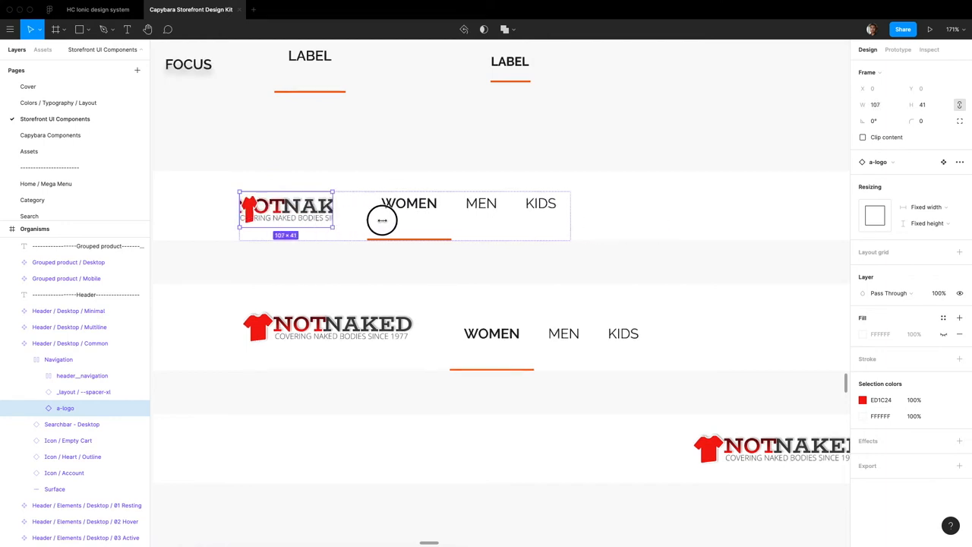
left_click_drag(334, 219, 259, 219)
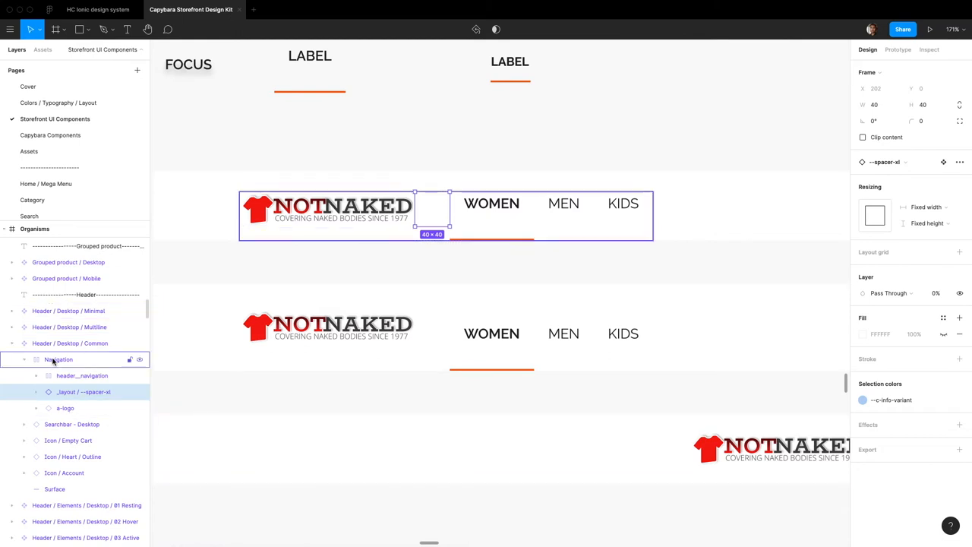
left_click(70, 343)
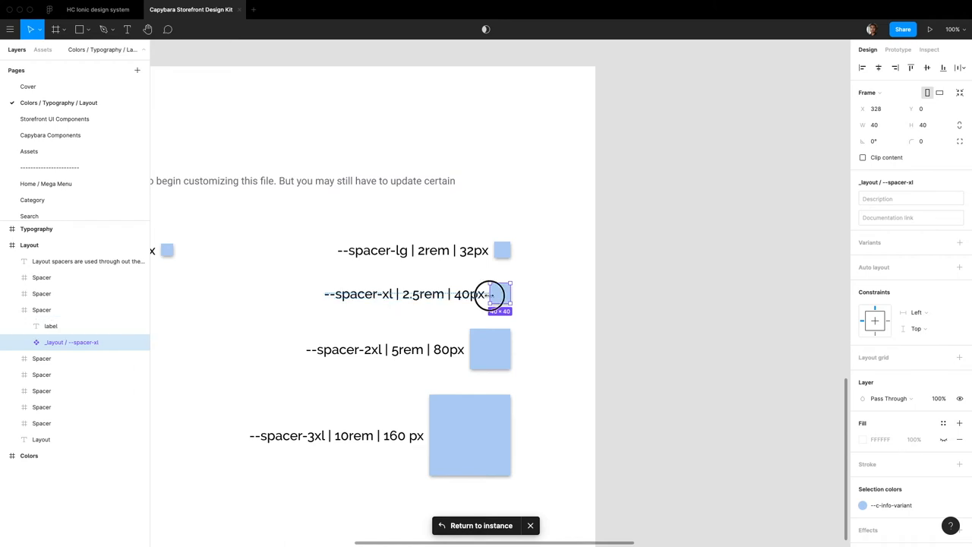
mouse_move(936, 130)
type("20")
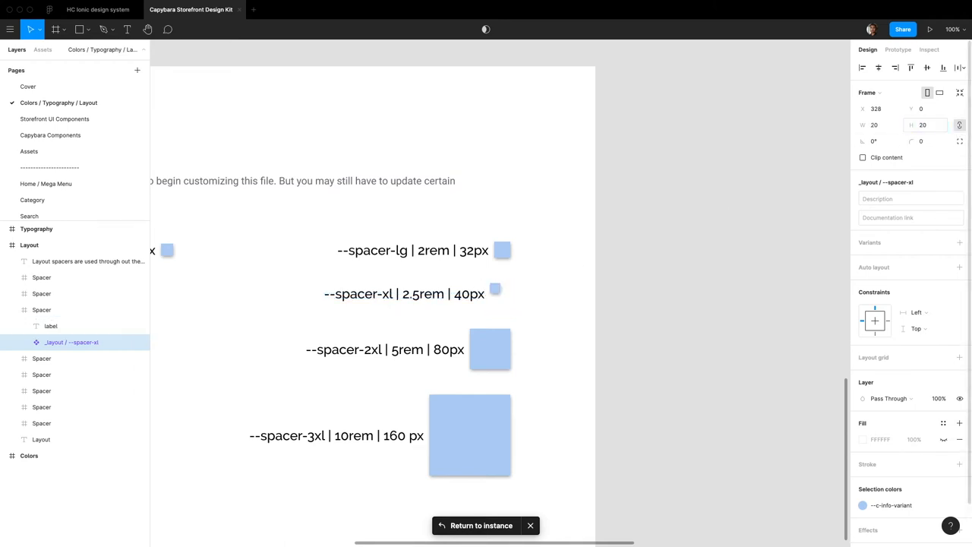
left_click(55, 118)
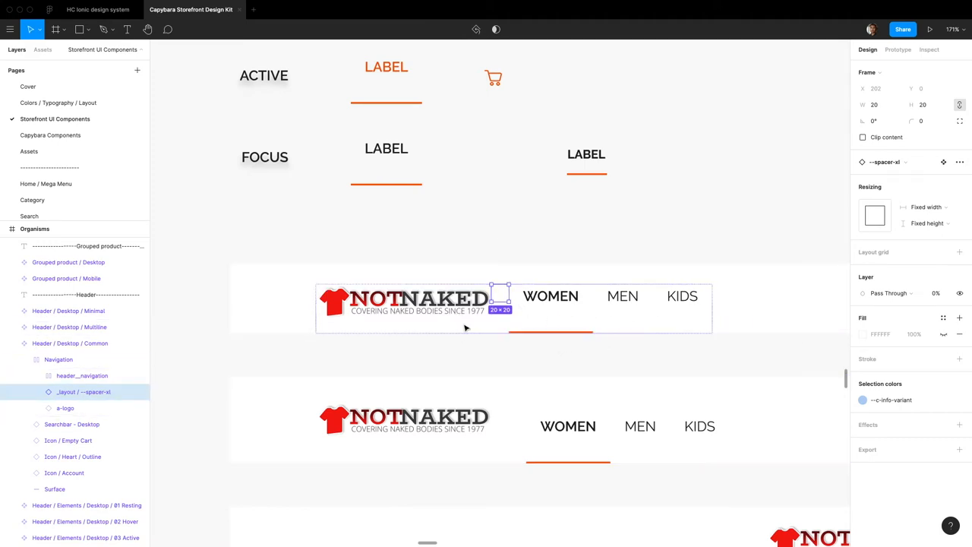
left_click(57, 103)
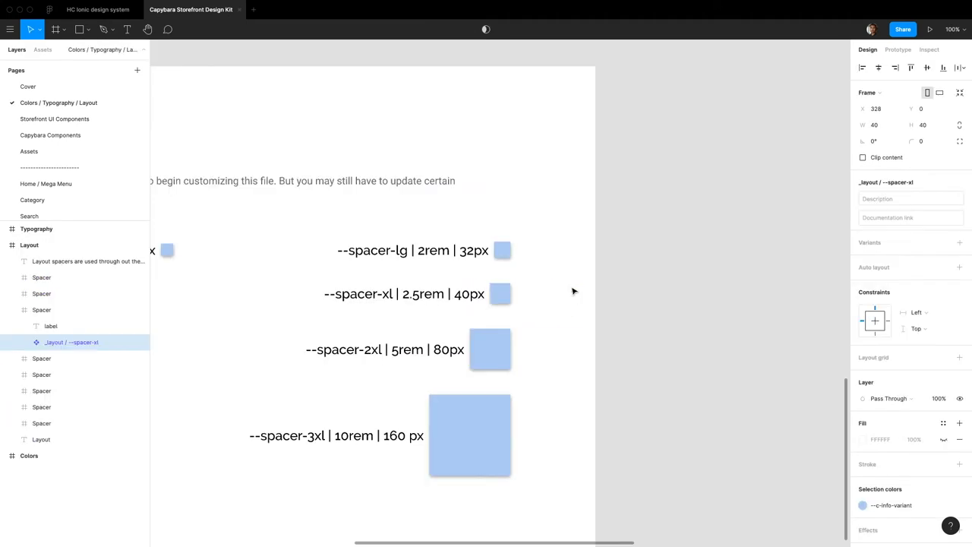
left_click(54, 118)
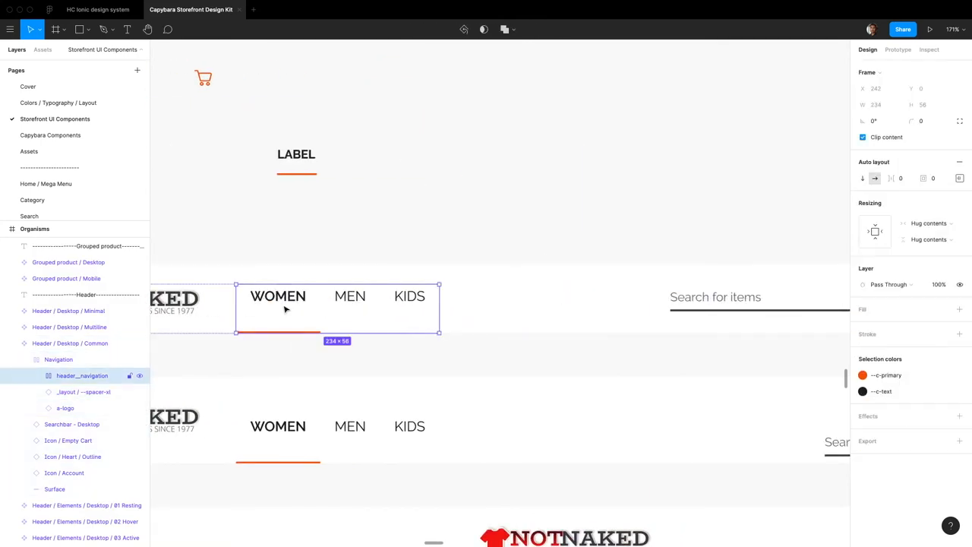
Select the KIDS item with its spacer in header__navigation and duplicate it to seven links
left_click(36, 375)
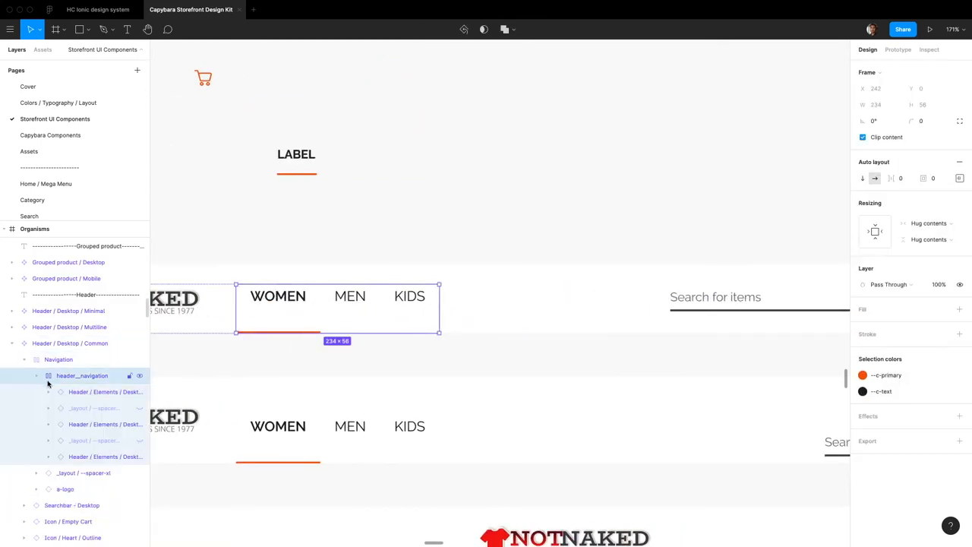
left_click(93, 391)
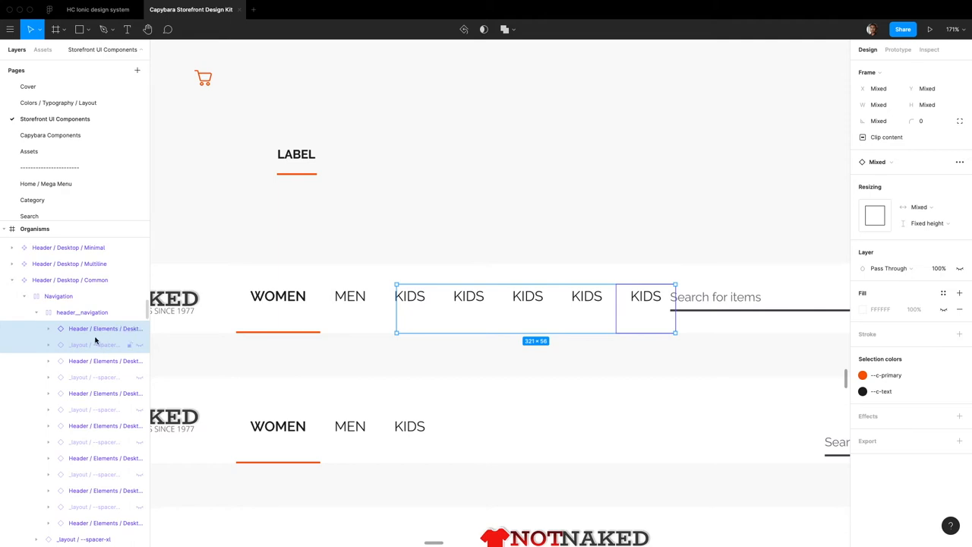
left_click(349, 295)
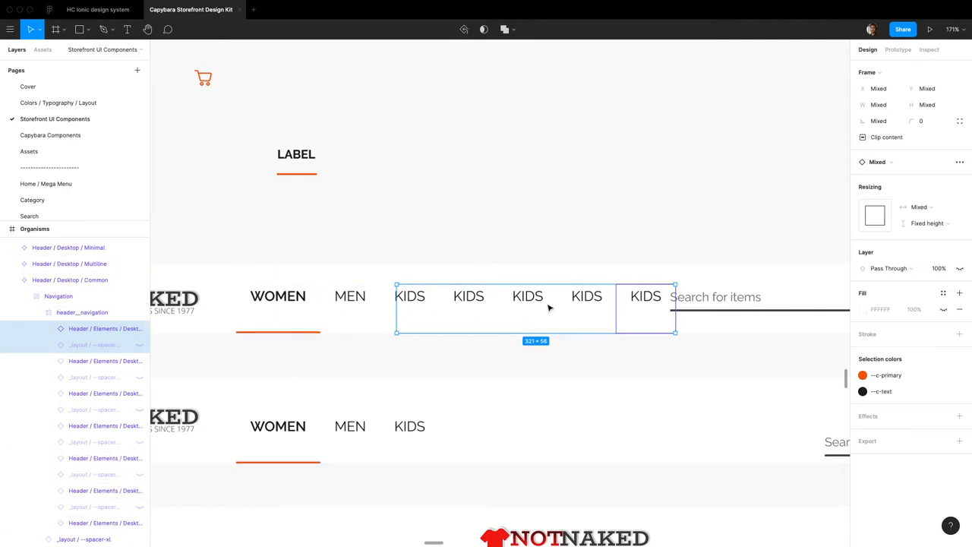
mouse_move(427, 298)
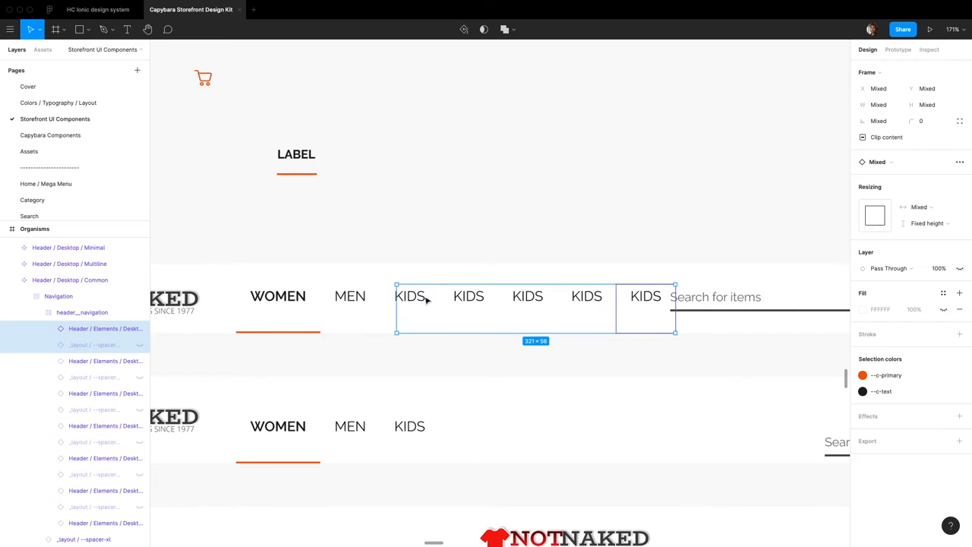
mouse_move(404, 373)
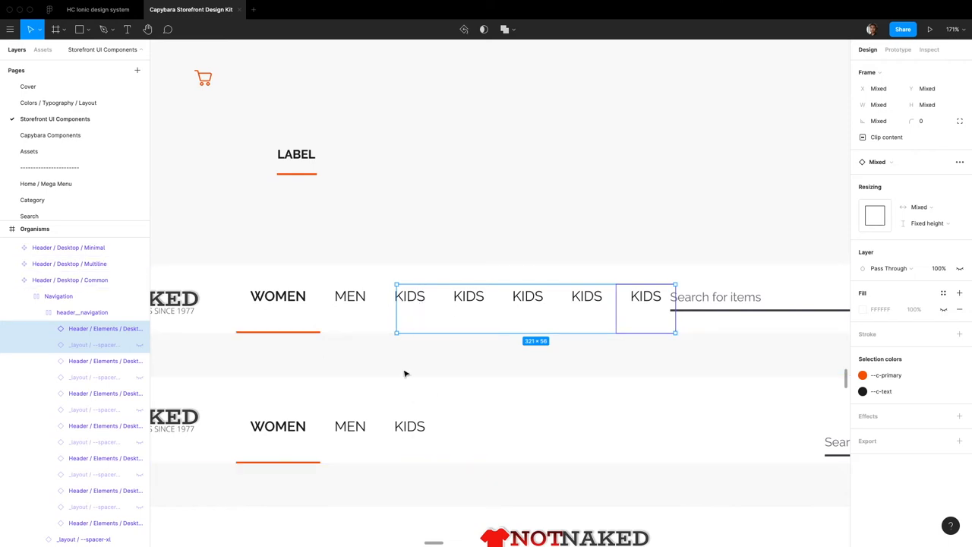
mouse_move(445, 322)
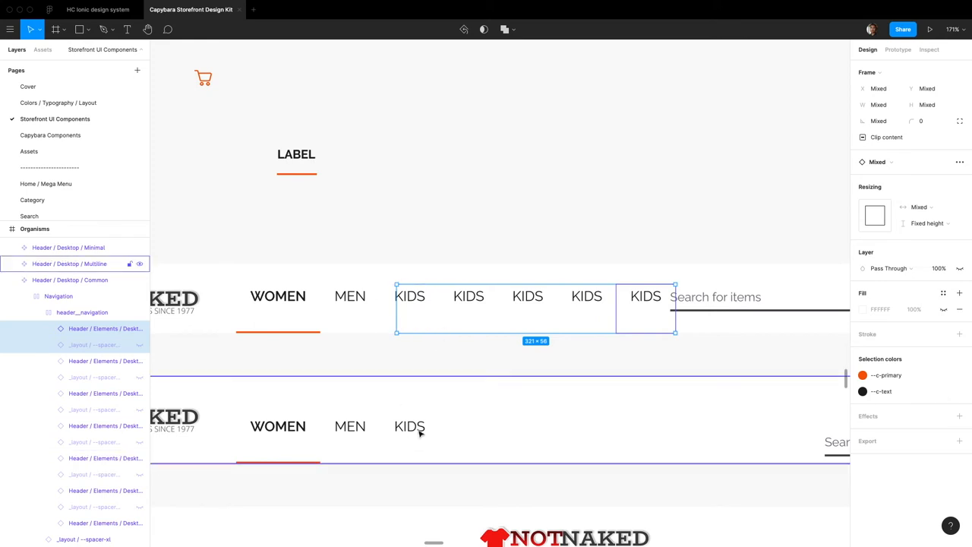
mouse_move(302, 436)
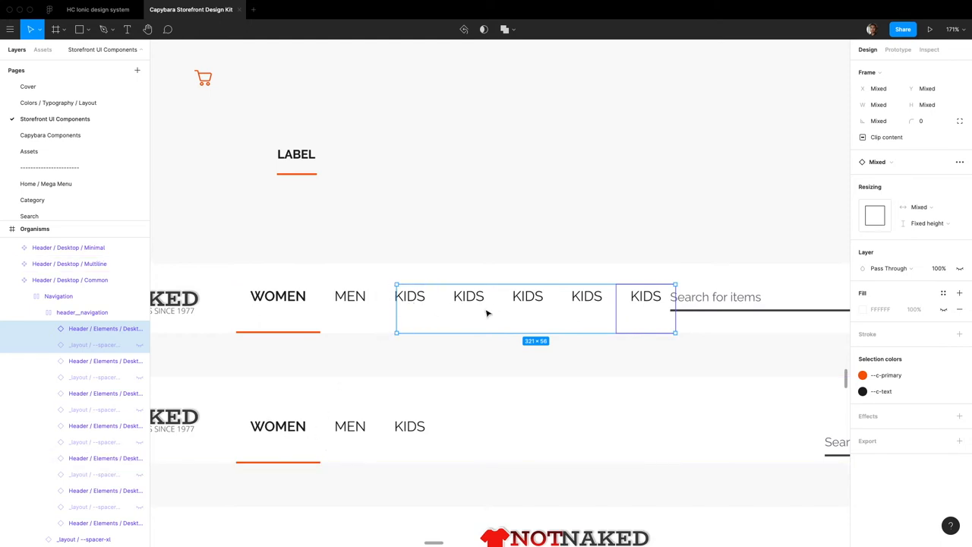
left_click(278, 296)
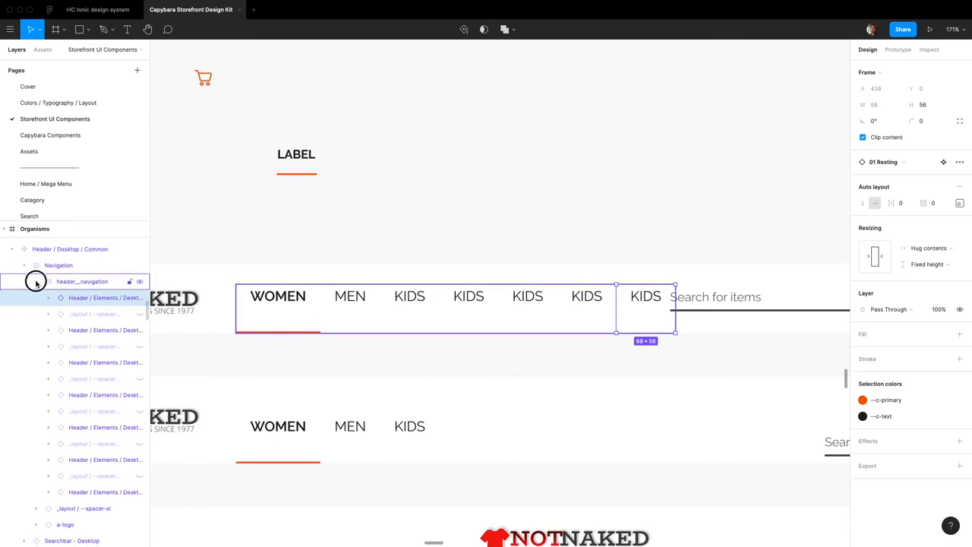
Hide the duplicated KIDS items and spacers so only WOMEN, MEN and KIDS remain visible
left_click(93, 329)
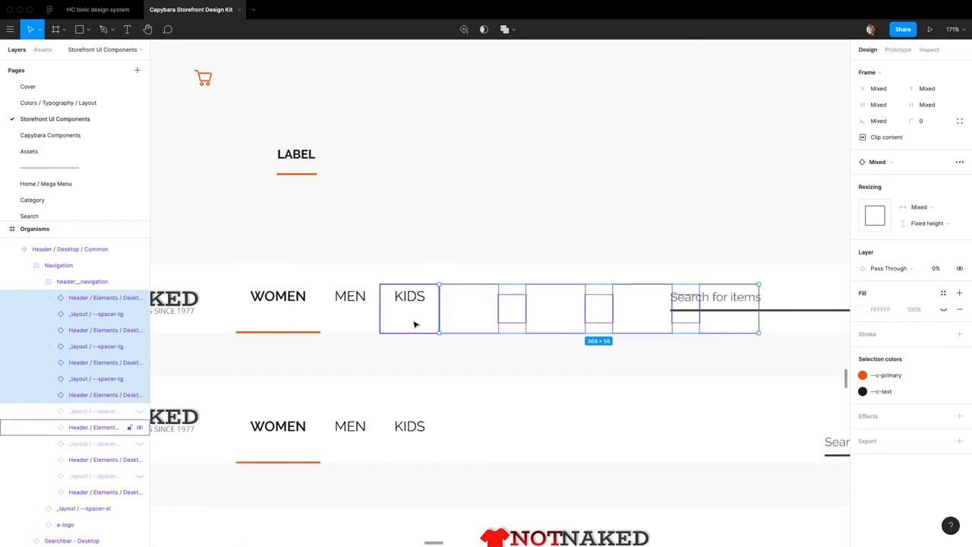
left_click(59, 265)
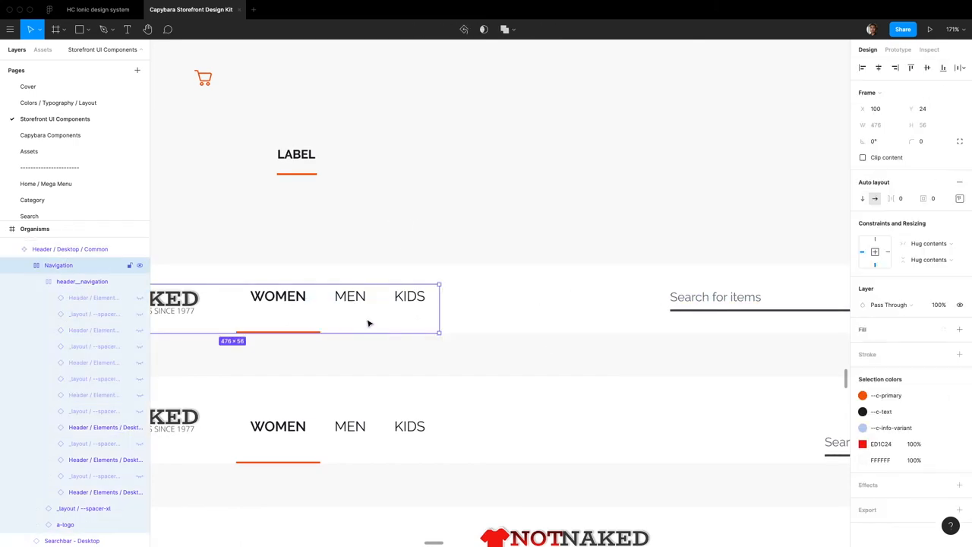
mouse_move(377, 312)
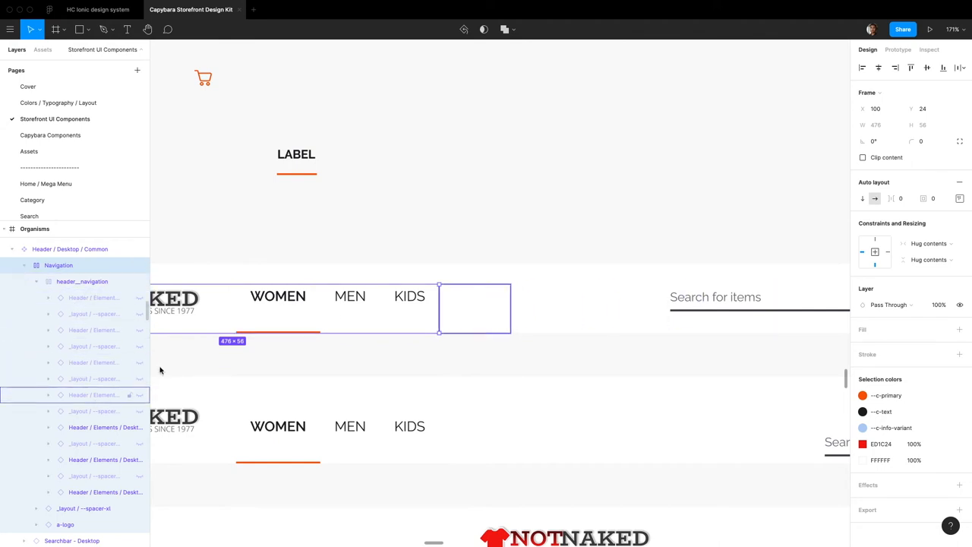
left_click(480, 194)
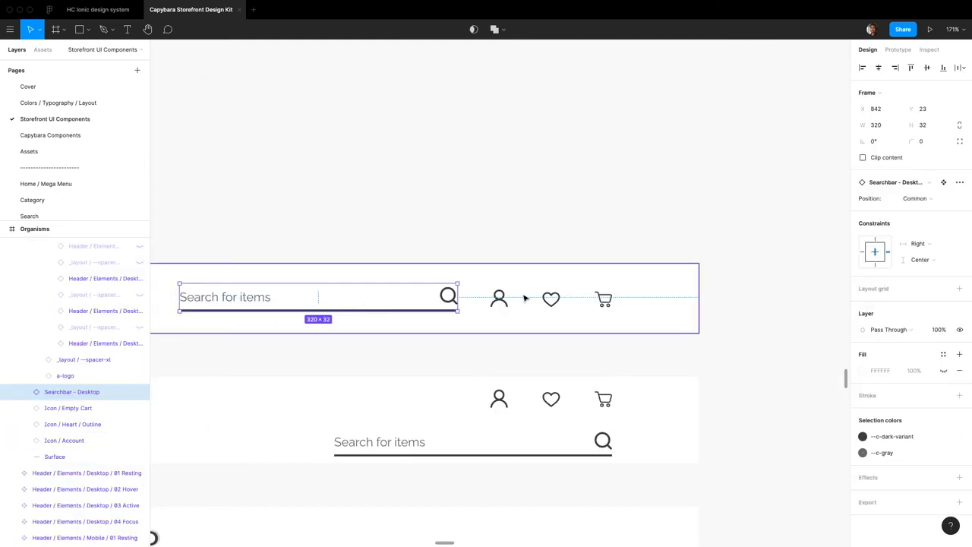
Select the Searchbar - Desktop and the account icon in the header's actions area
left_click(498, 298)
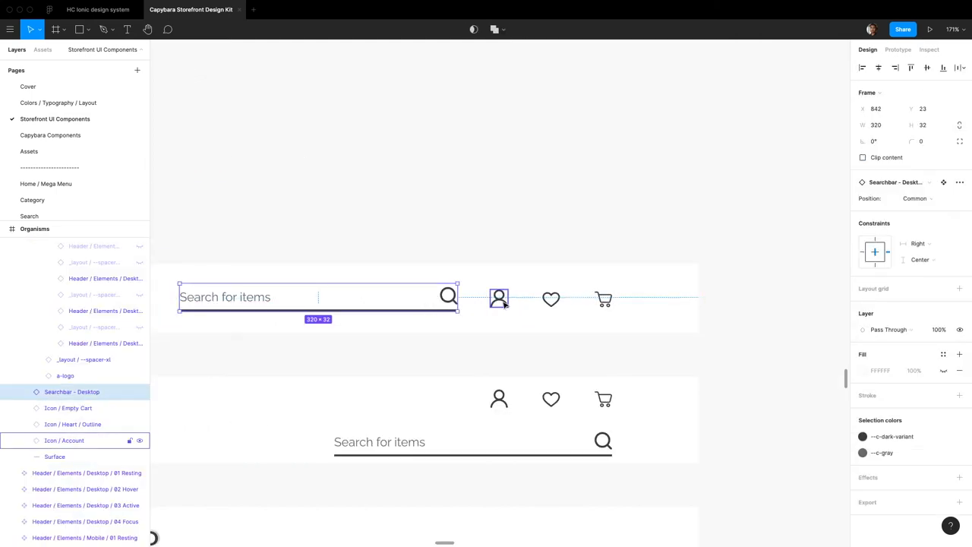
left_click(603, 298)
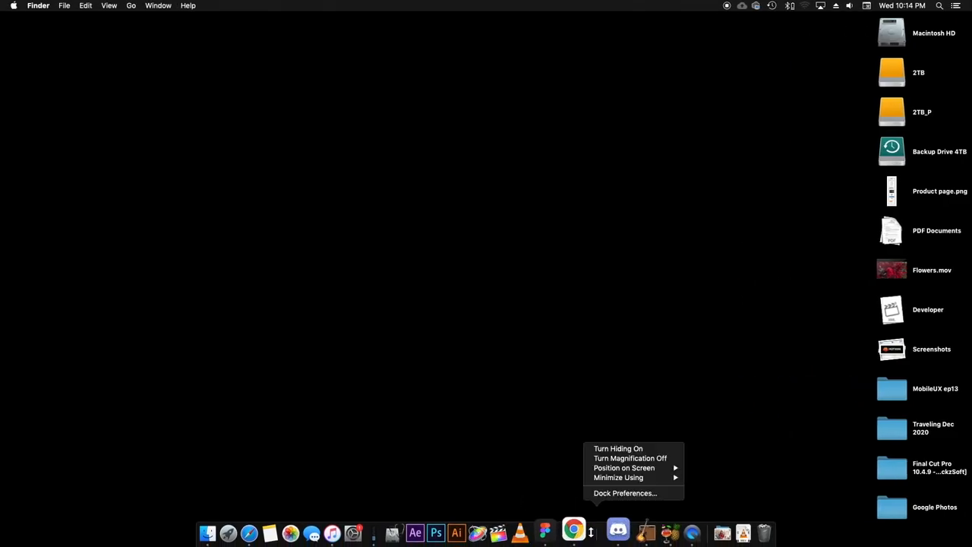
Open a new Chrome window on the live storefront site from the Dock
right_click(573, 531)
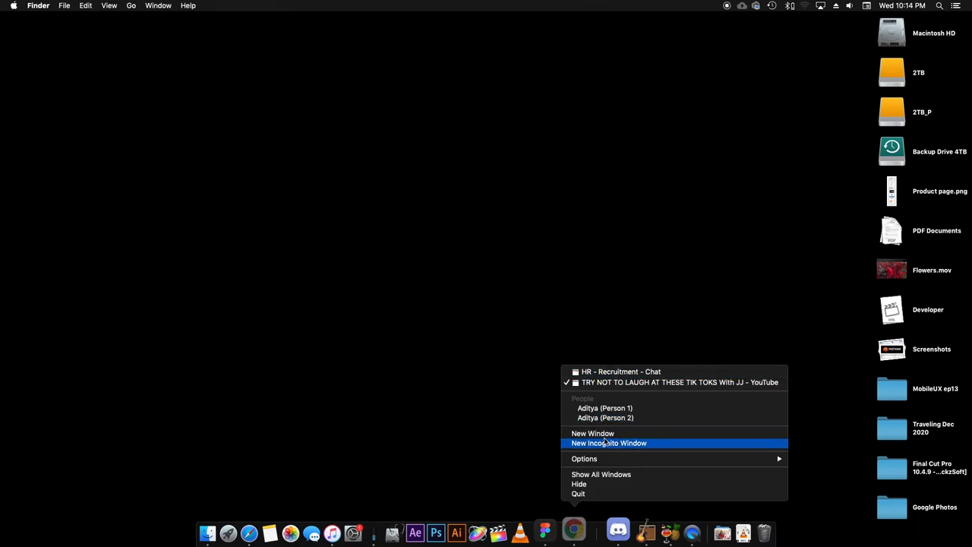
left_click(592, 433)
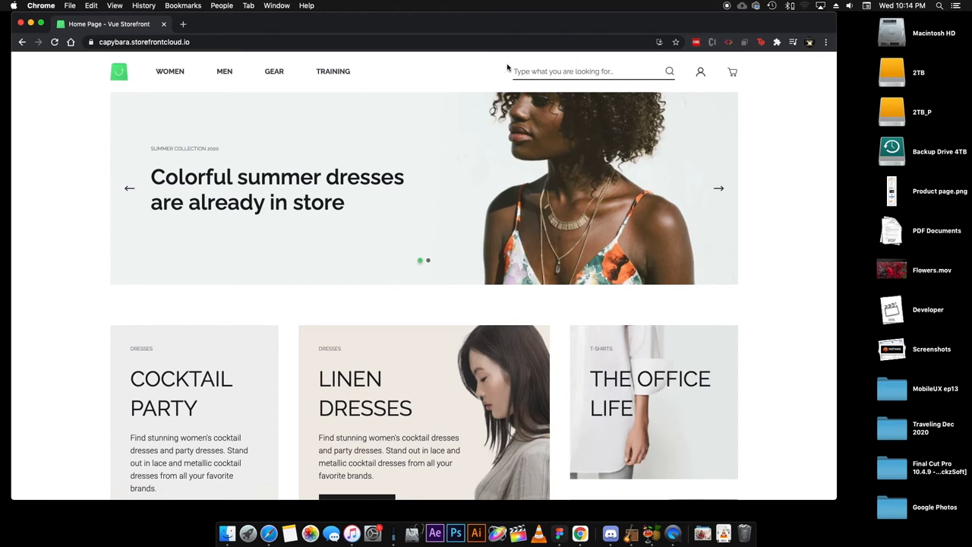
left_click(718, 189)
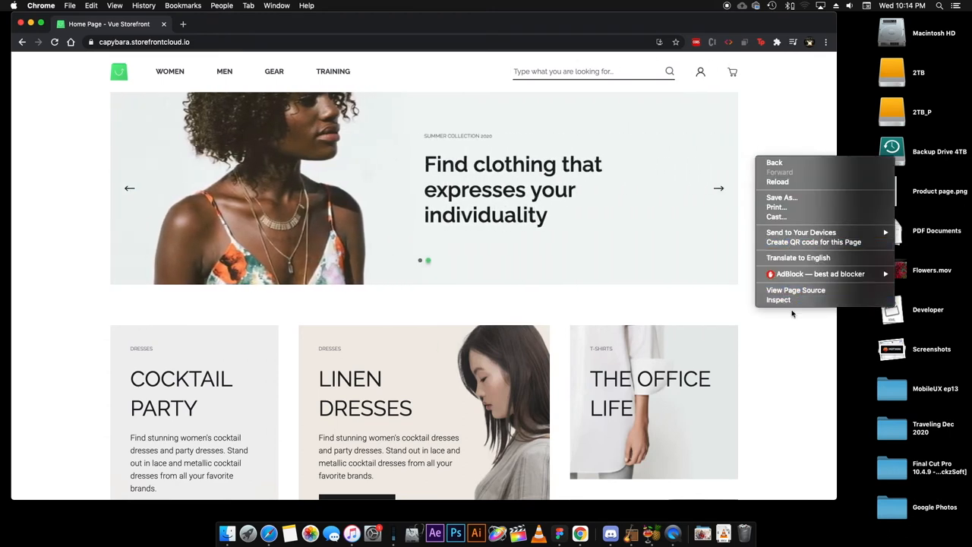
Inspect the storefront's search bar element and sf-header__actions container styles in DevTools
left_click(777, 299)
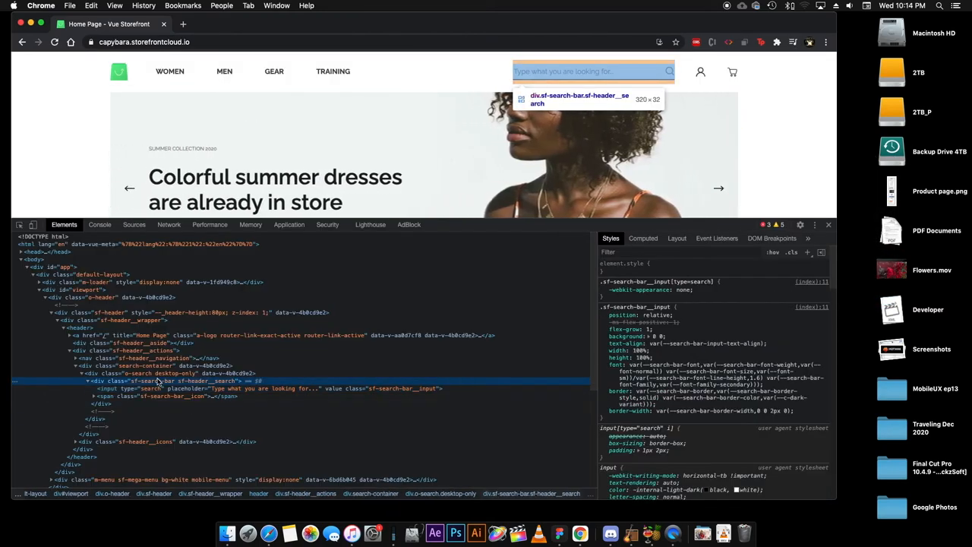
left_click(133, 358)
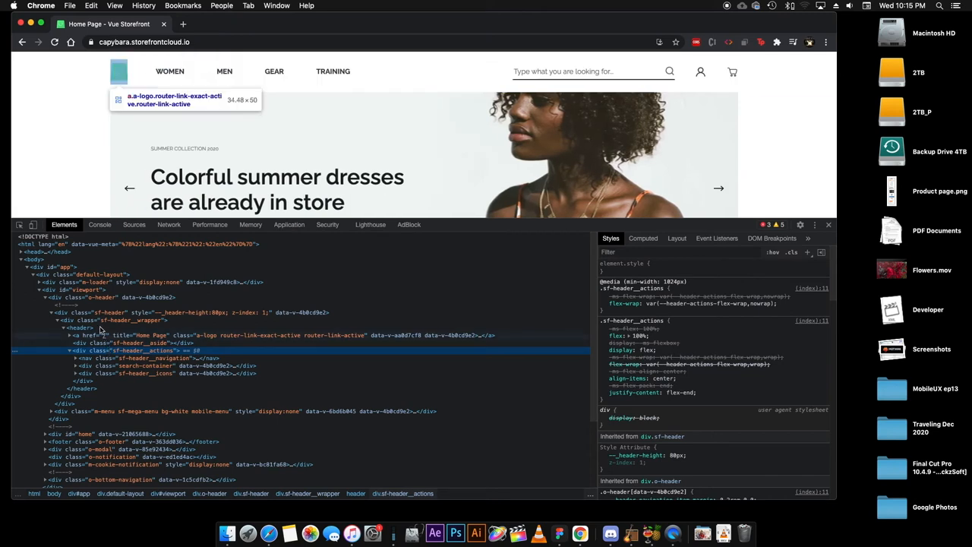
left_click(81, 327)
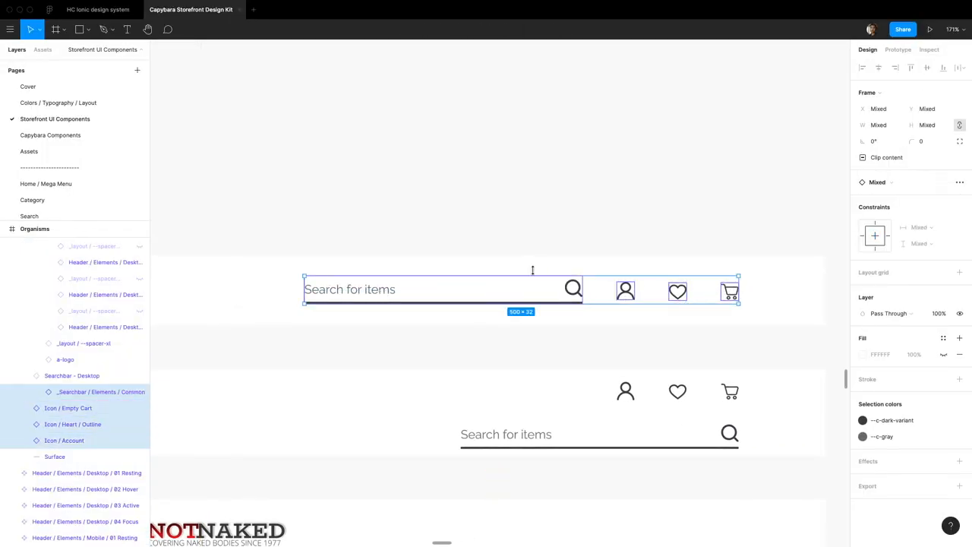
Wrap the search bar and account, heart and cart icons in an auto-layout row with spacer-xl instances between them, named header_actions
left_click(72, 375)
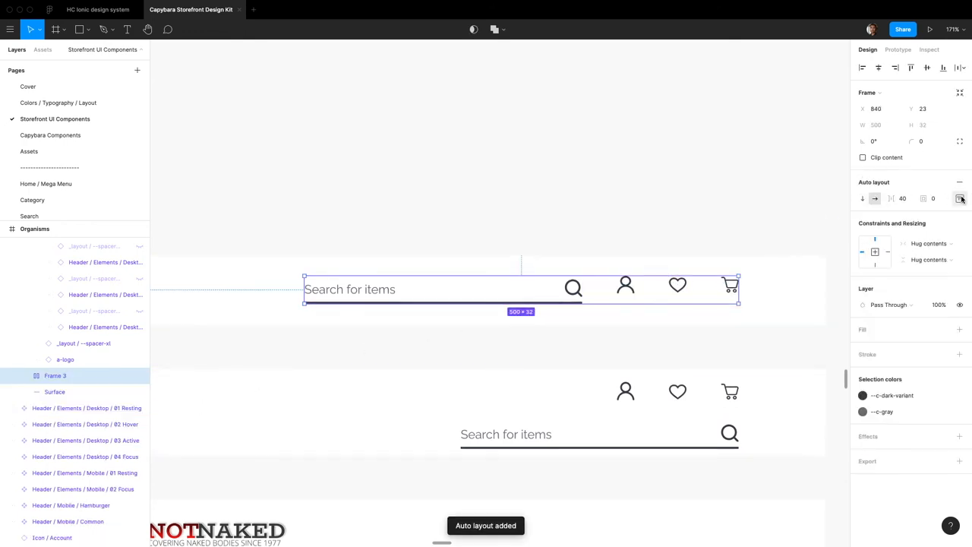
left_click(959, 198)
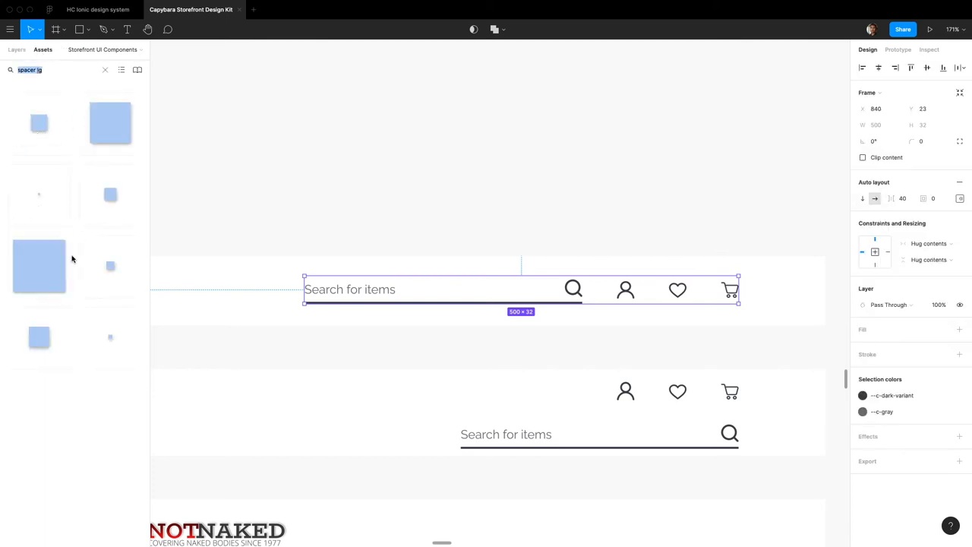
left_click(737, 293)
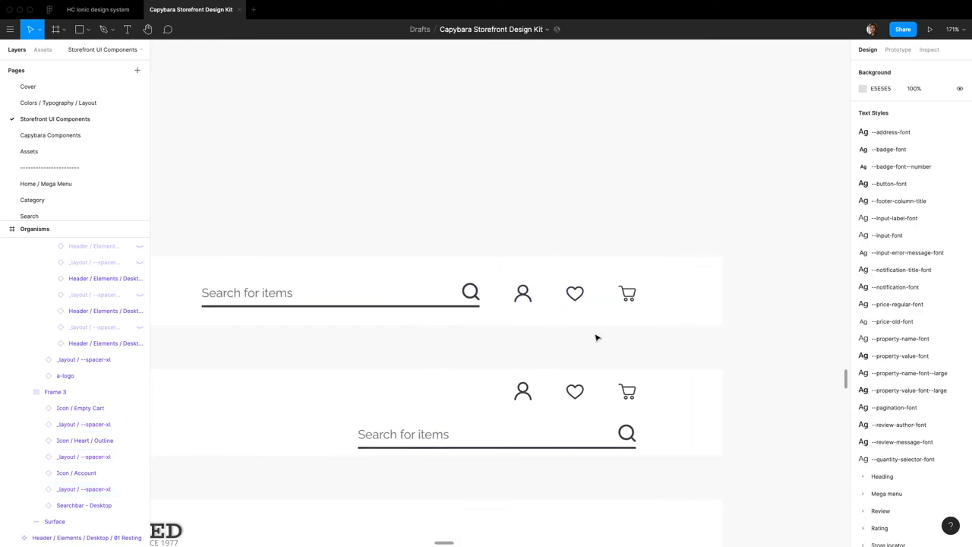
left_click(581, 313)
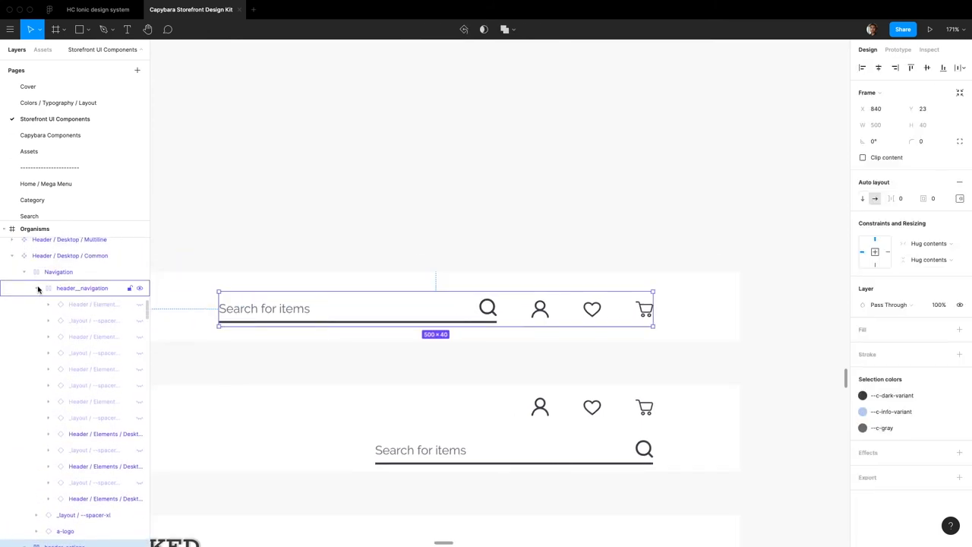
Collapse the navigation layers and rename the header_actions group to Actions beside Navigation
left_click(48, 287)
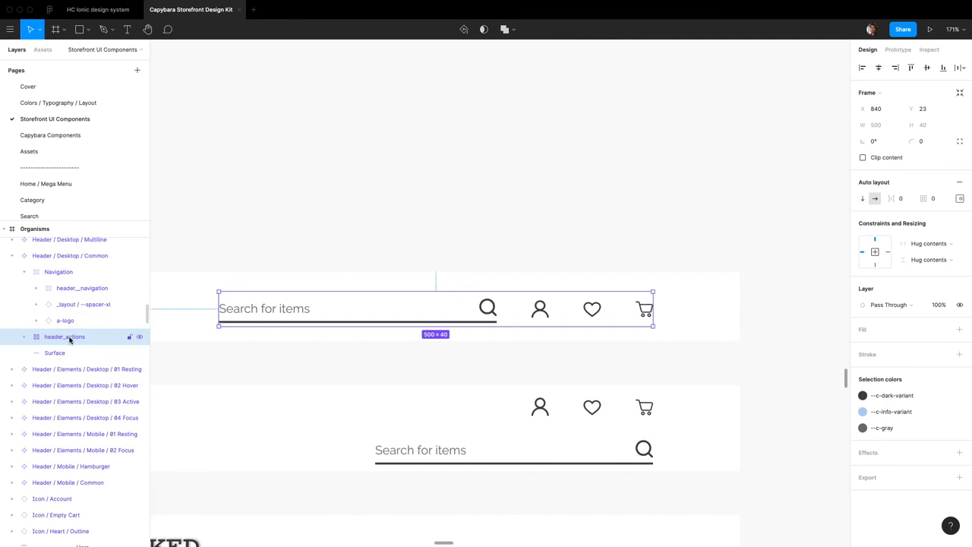
left_click(58, 271)
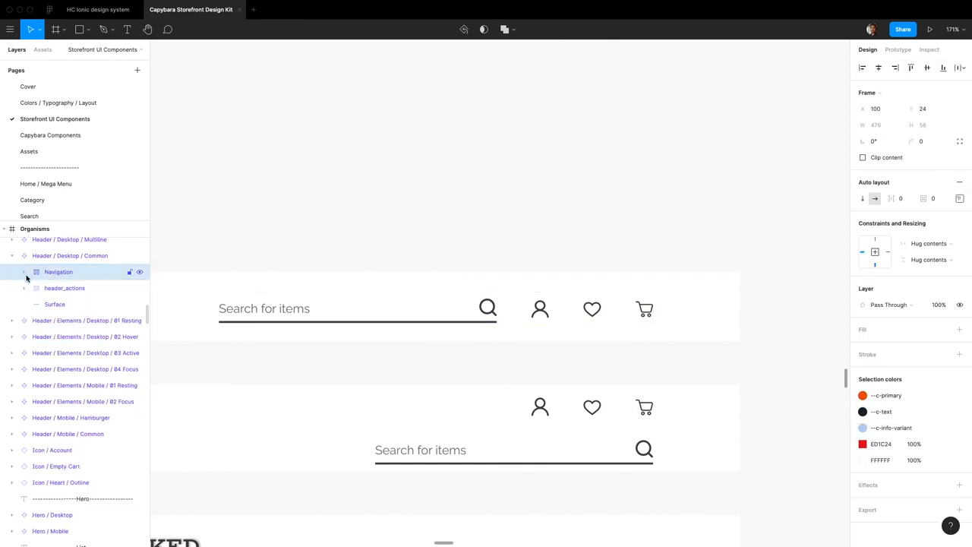
double_click(64, 287)
type("Actions")
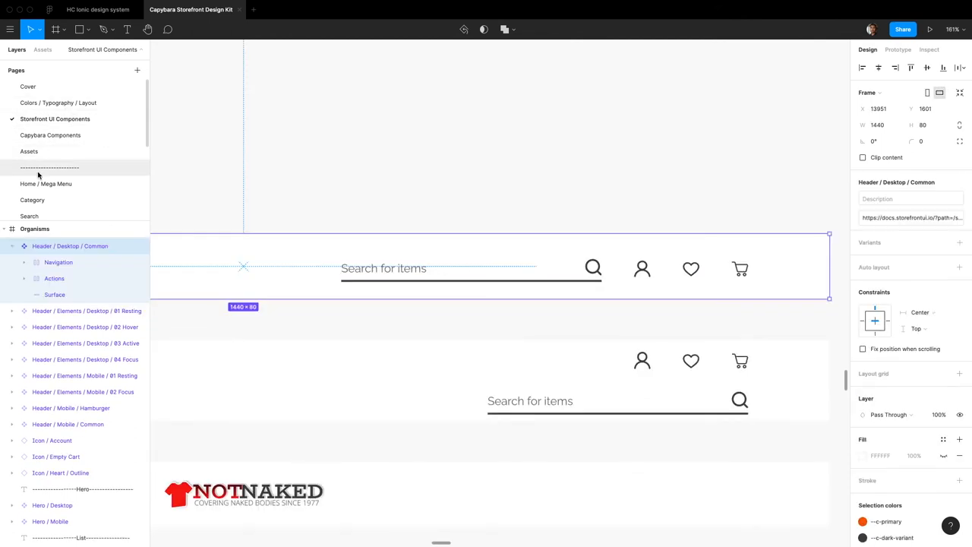
left_click(46, 184)
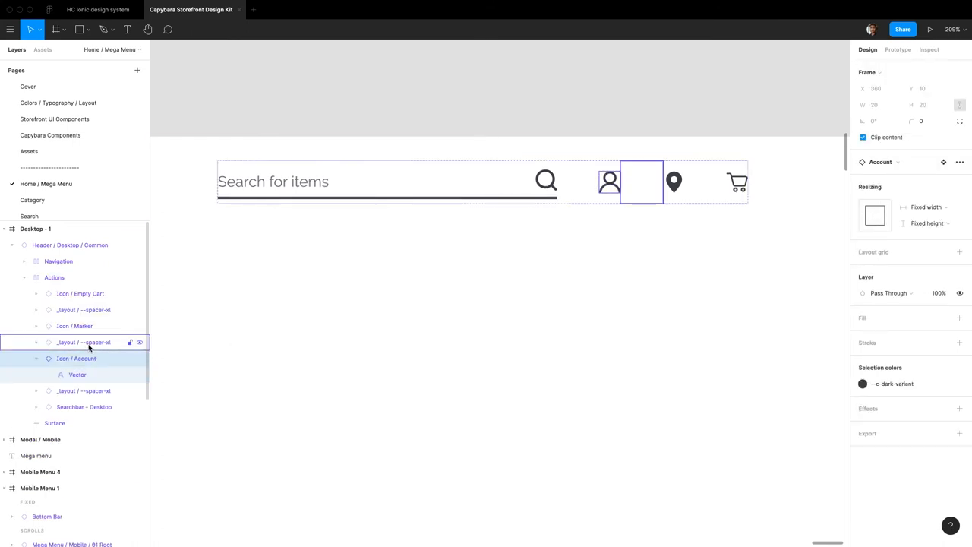
Hide Icon / Account and its spacer, check the main header component, then unhide them on the Home / Mega Menu header
left_click(83, 390)
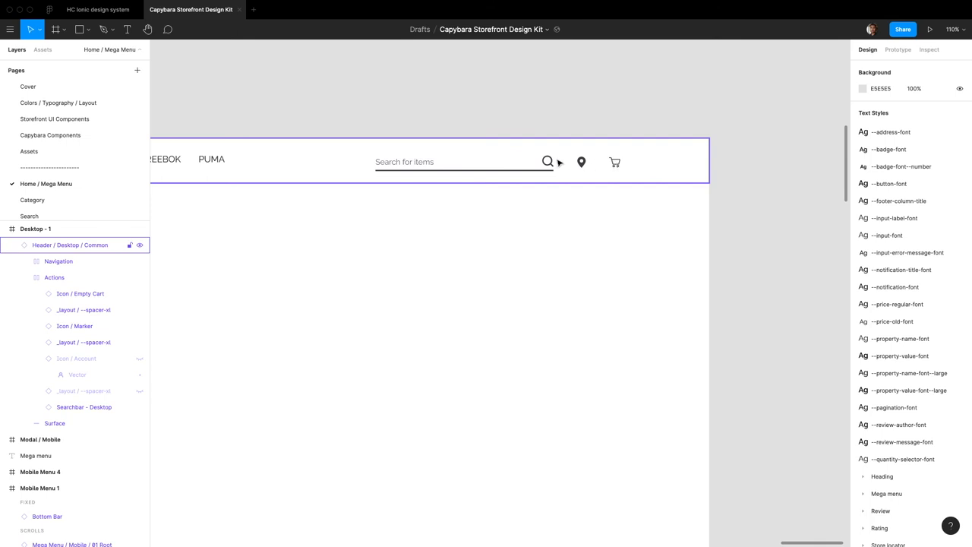
mouse_move(213, 176)
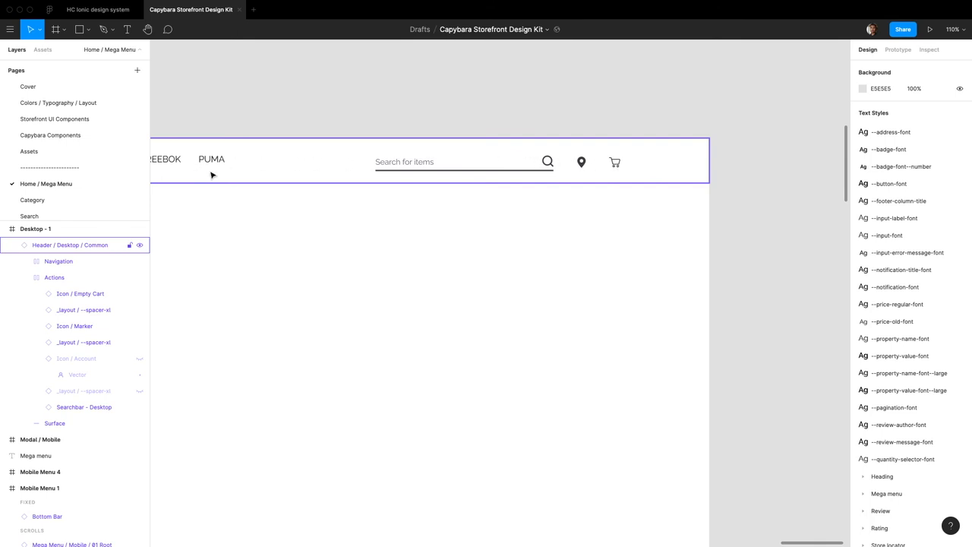
mouse_move(659, 170)
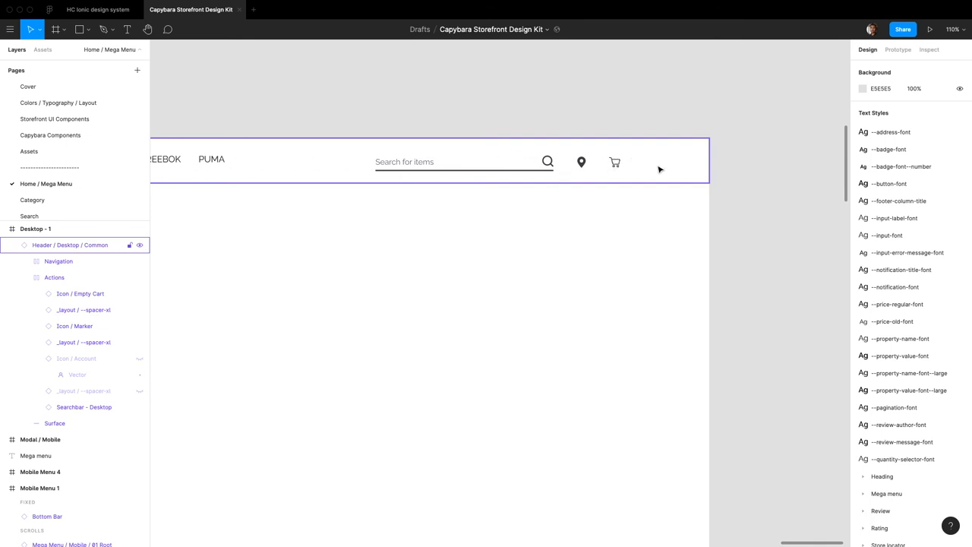
left_click(580, 161)
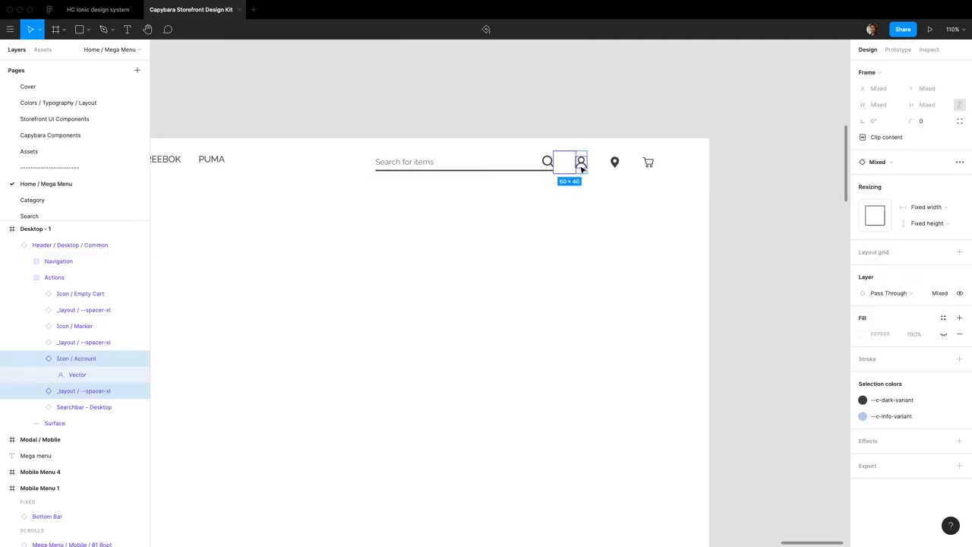
left_click(54, 119)
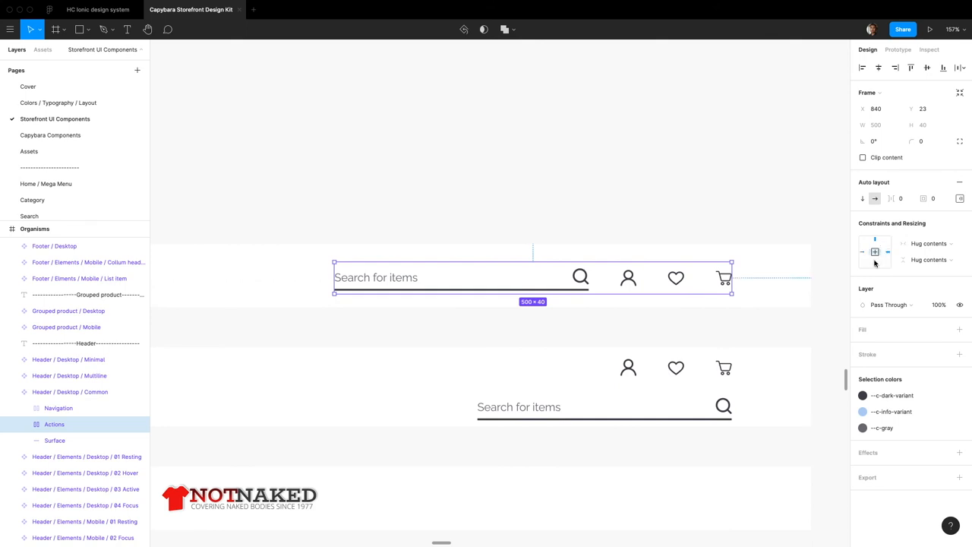
mouse_move(448, 212)
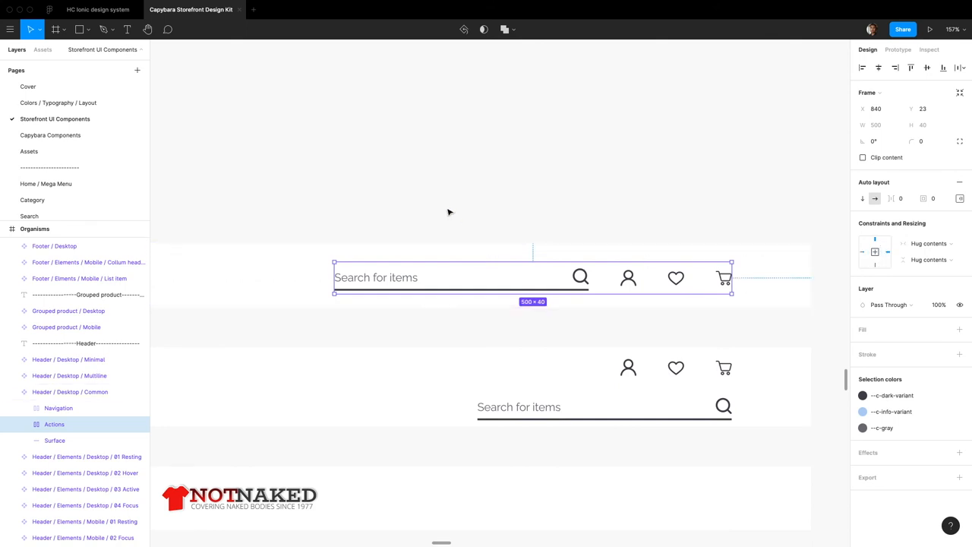
left_click(45, 183)
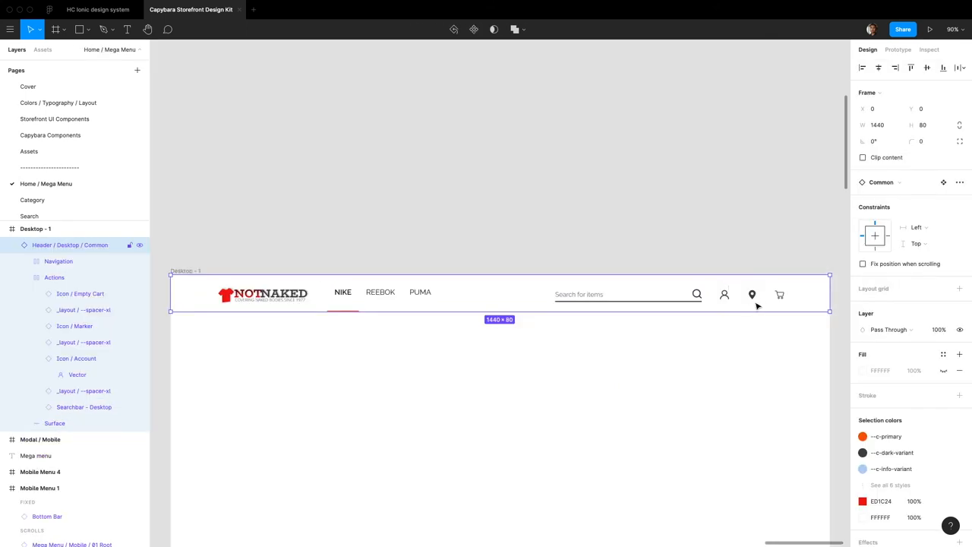
left_click(723, 294)
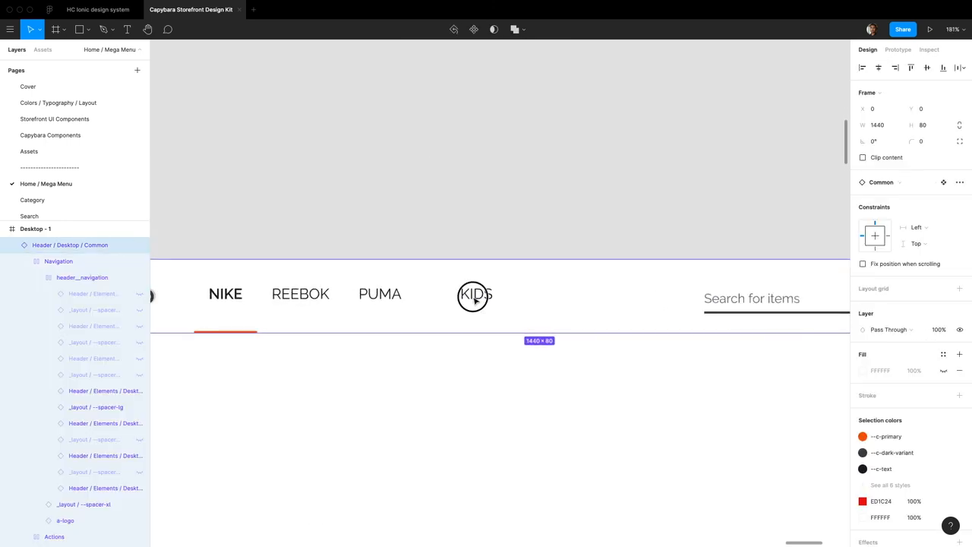
Rename the KIDS navigation label to ADIDAS
double_click(476, 294)
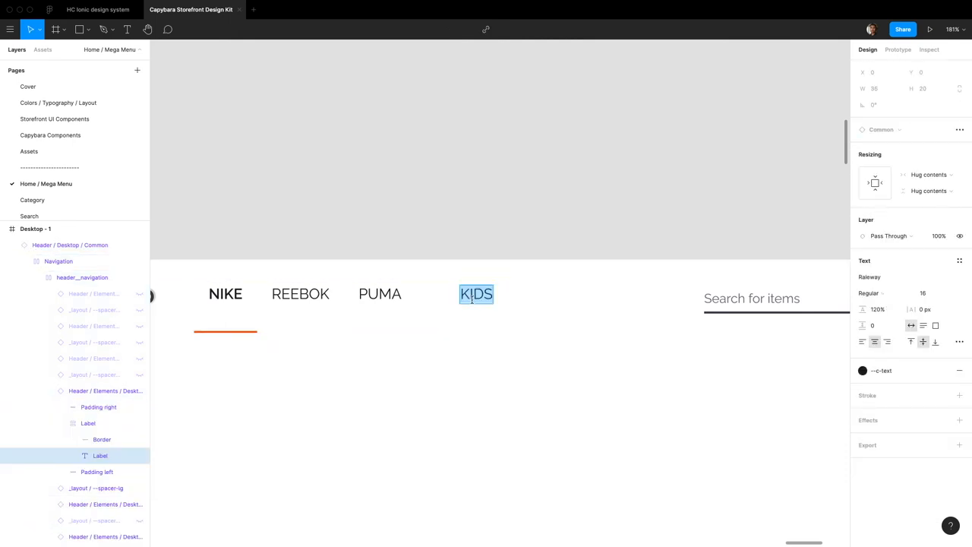
type("ADDI")
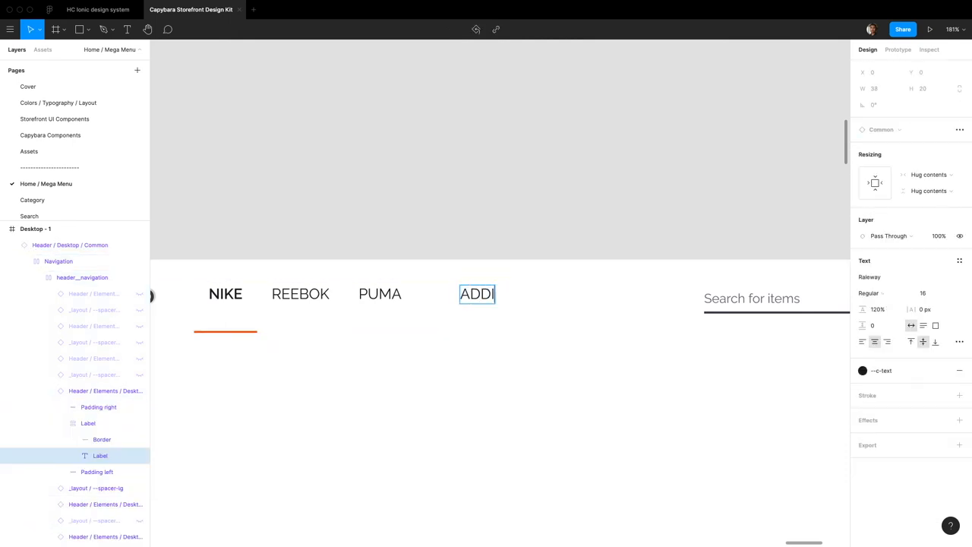
key("Backspace")
type("IDAS")
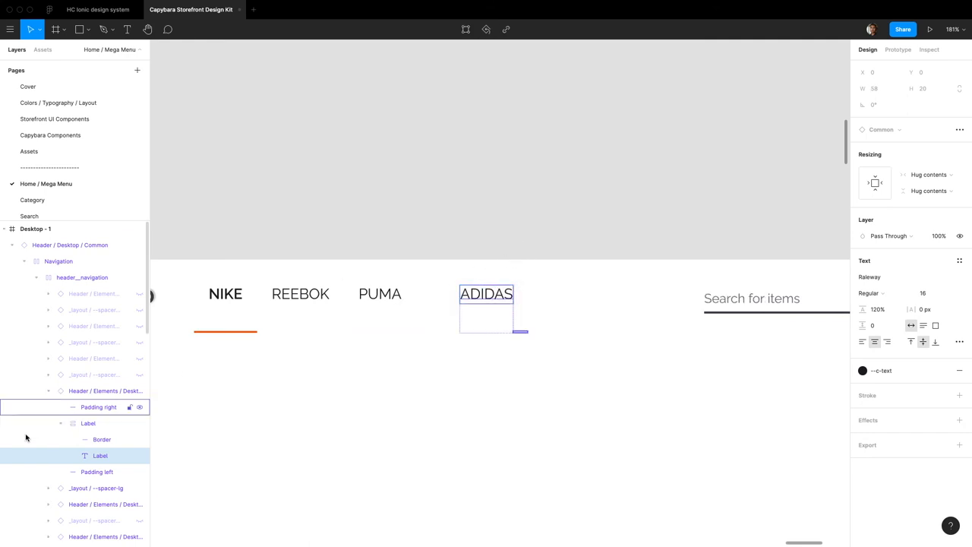
Unhide the next brand item and rename it SKETCHERS
left_click(94, 358)
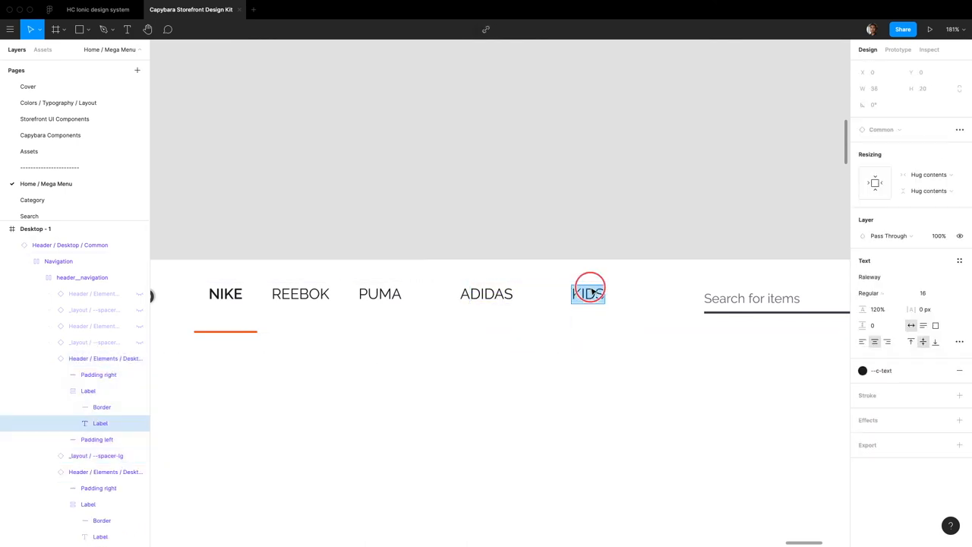
left_click(588, 294)
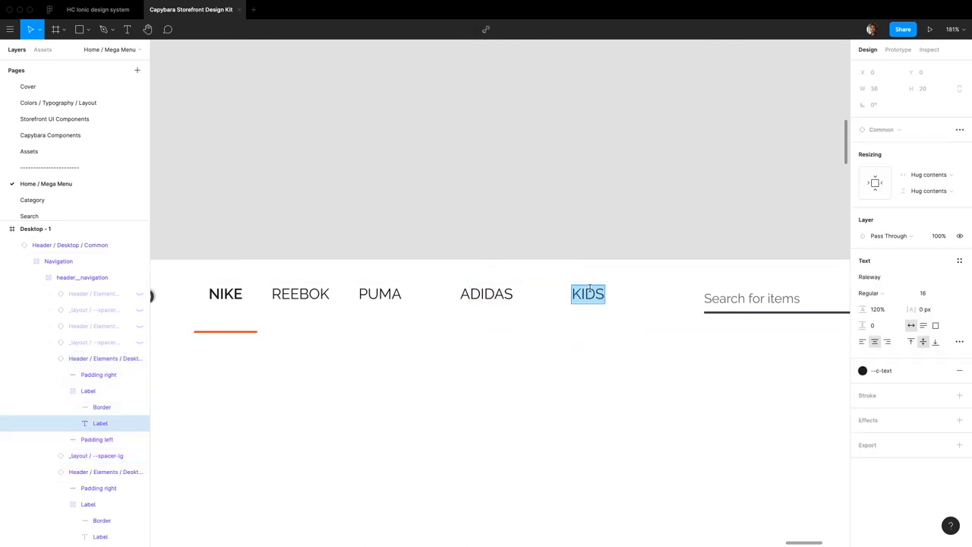
type("SKETCHERS")
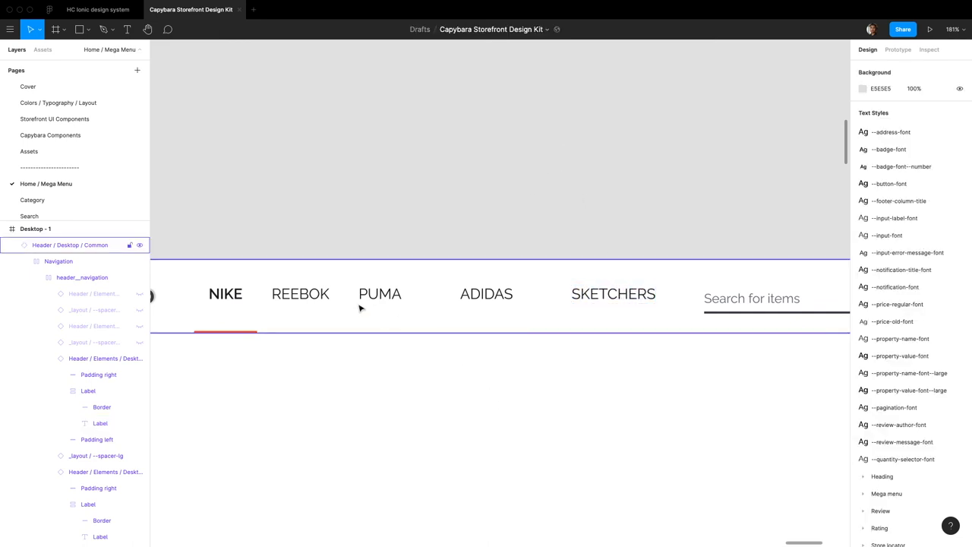
mouse_move(552, 293)
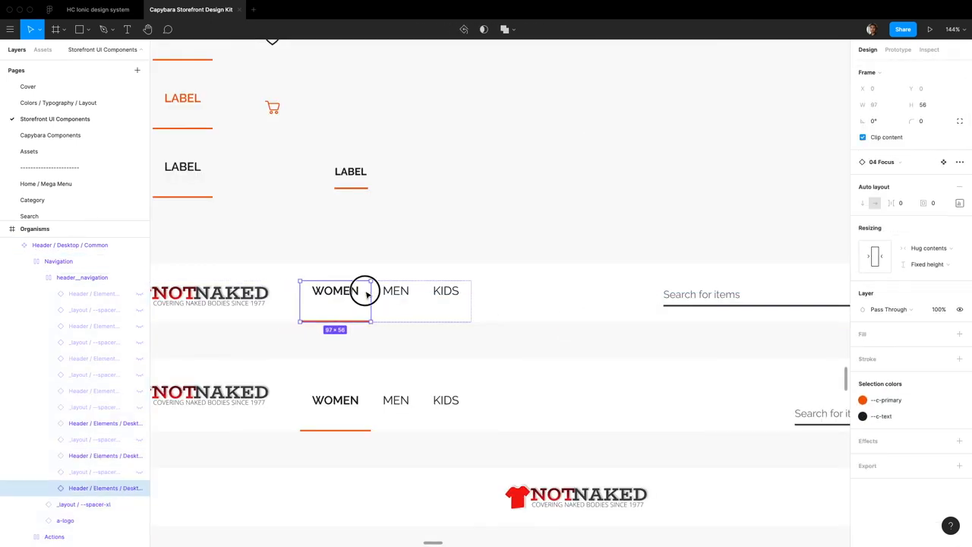
Inspect the MEN item and its spacer in the main header component, then return to the mega menu instance
left_click(395, 290)
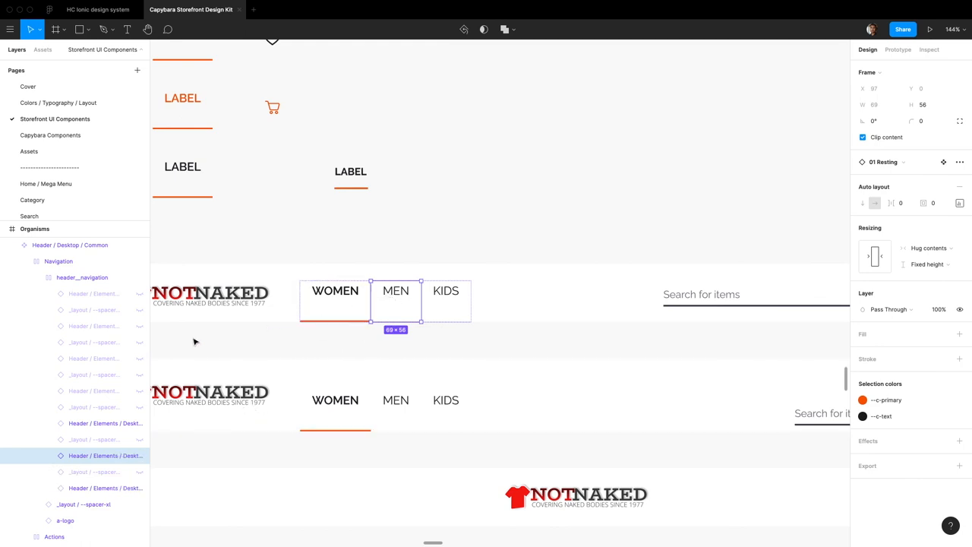
left_click(97, 439)
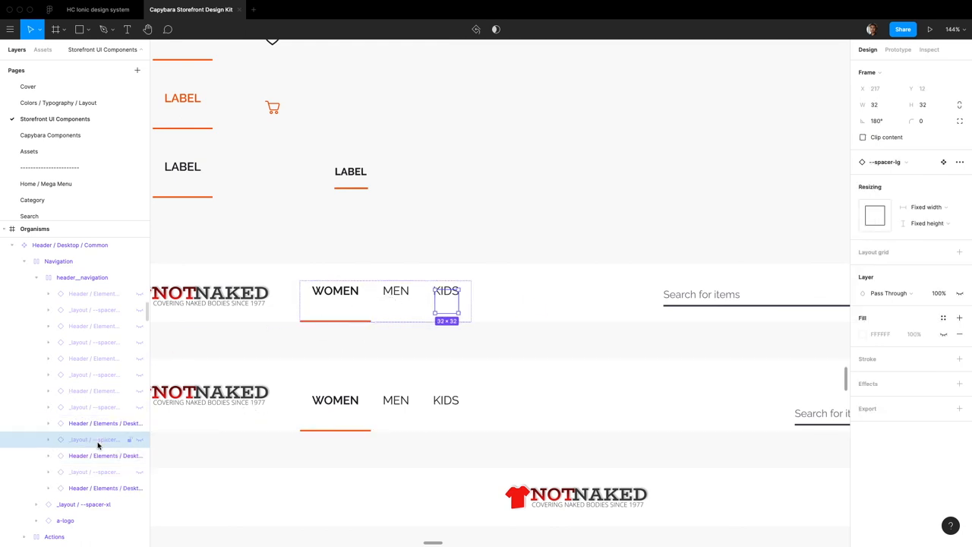
left_click(94, 455)
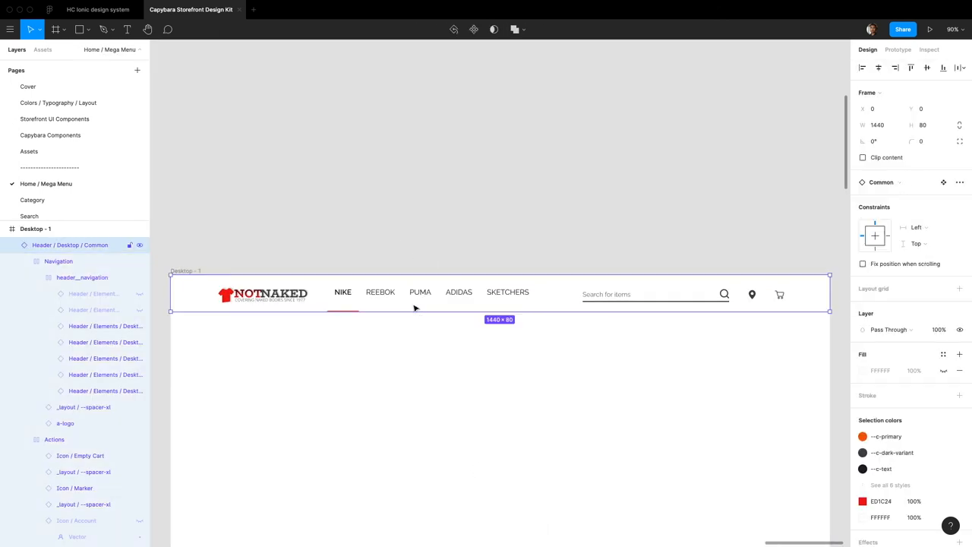
mouse_move(825, 203)
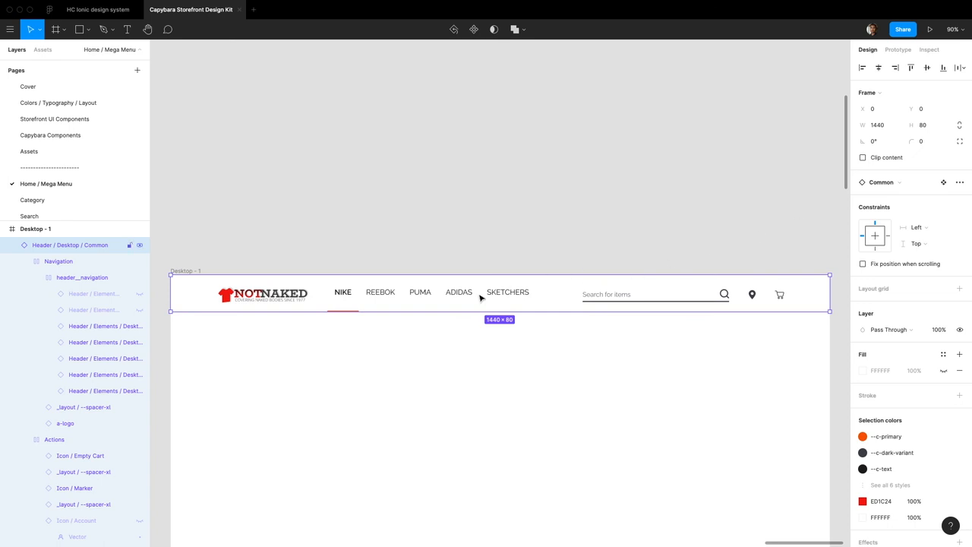
Toggle off ADIDAS and SKETCHERS so the navigation shows only NIKE, REEBOK and PUMA
left_click(420, 291)
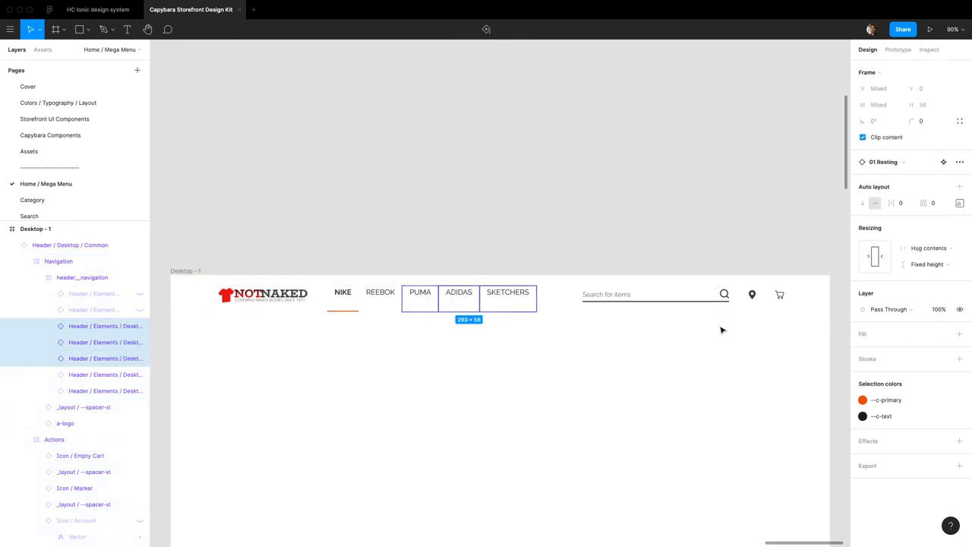
left_click(467, 196)
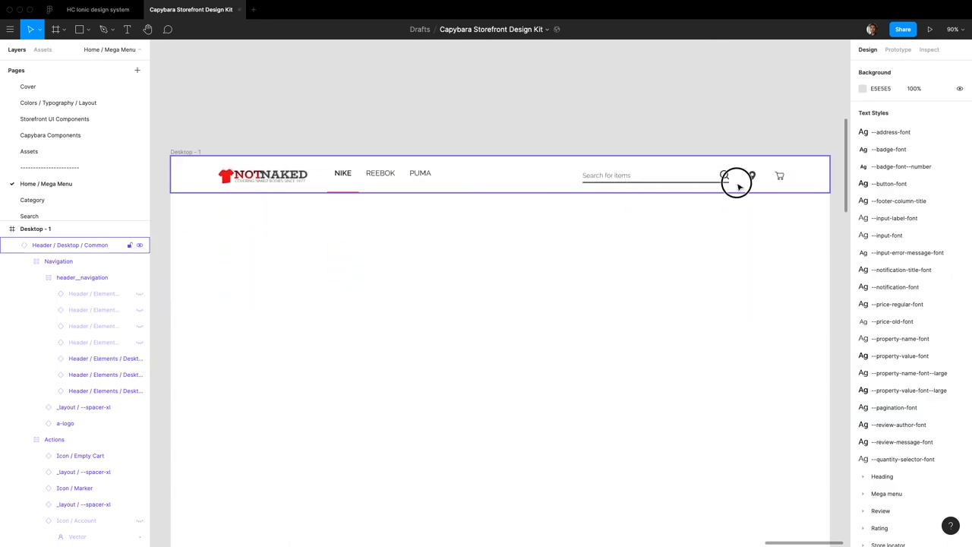
left_click(676, 176)
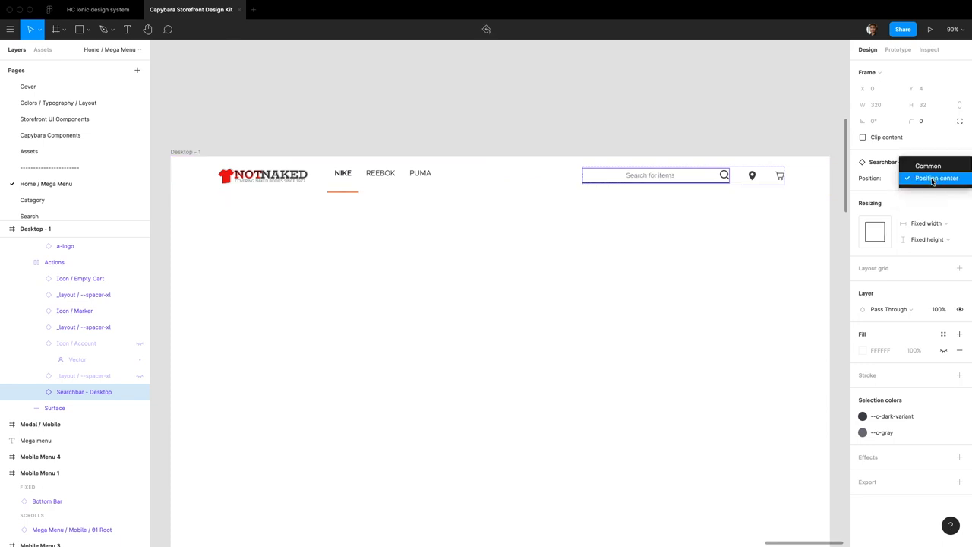
left_click(935, 178)
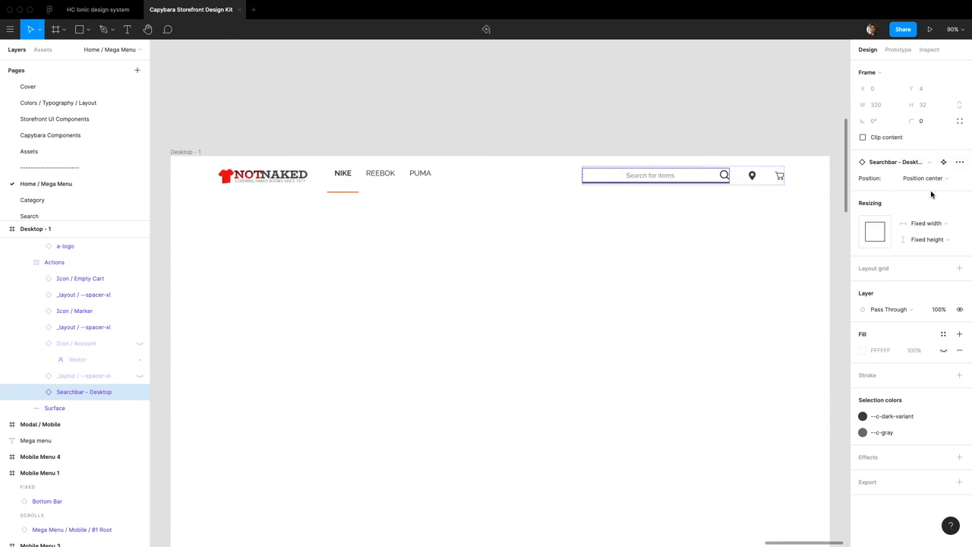
left_click(922, 177)
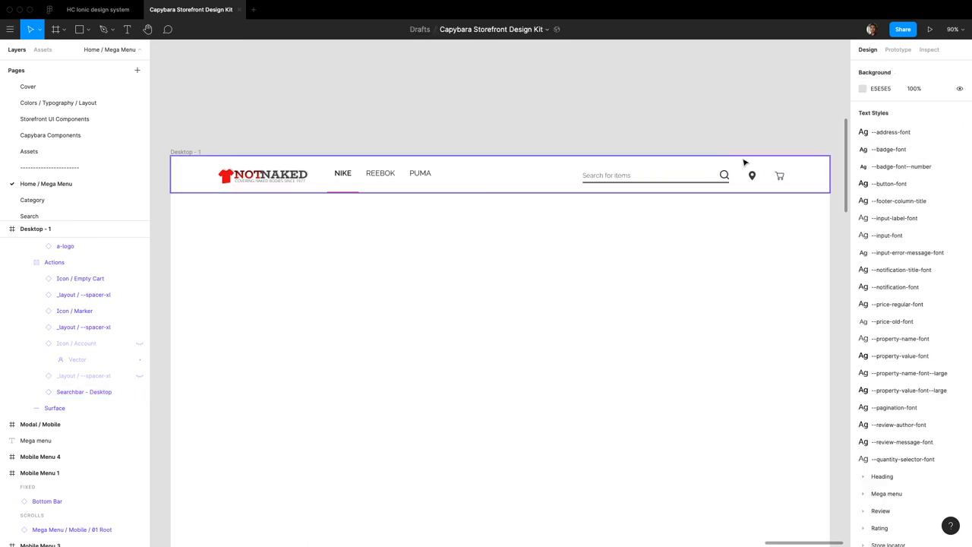
mouse_move(284, 159)
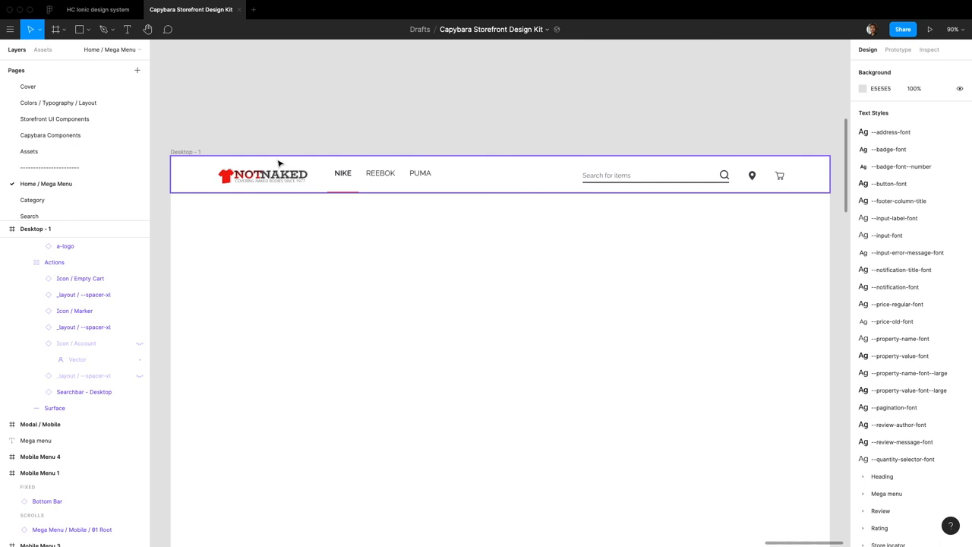
left_click(36, 228)
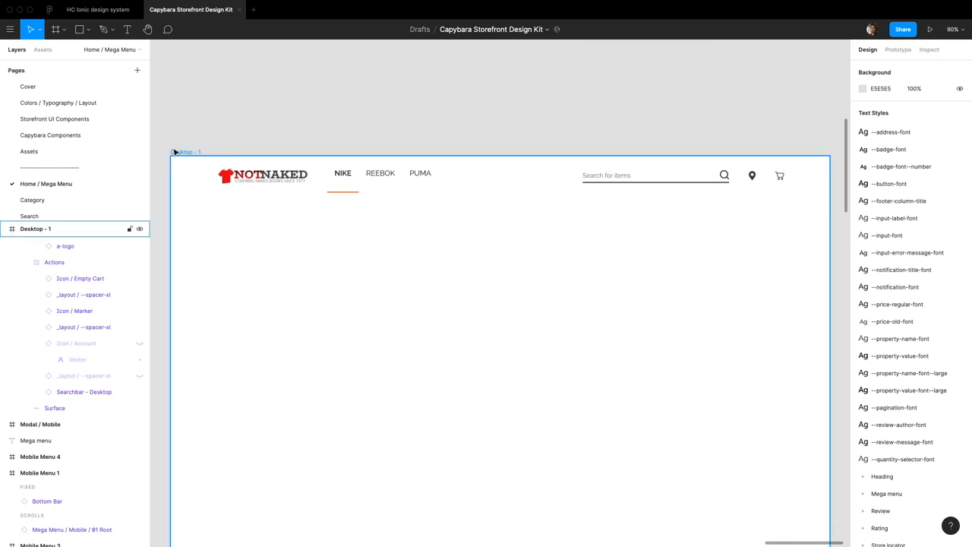